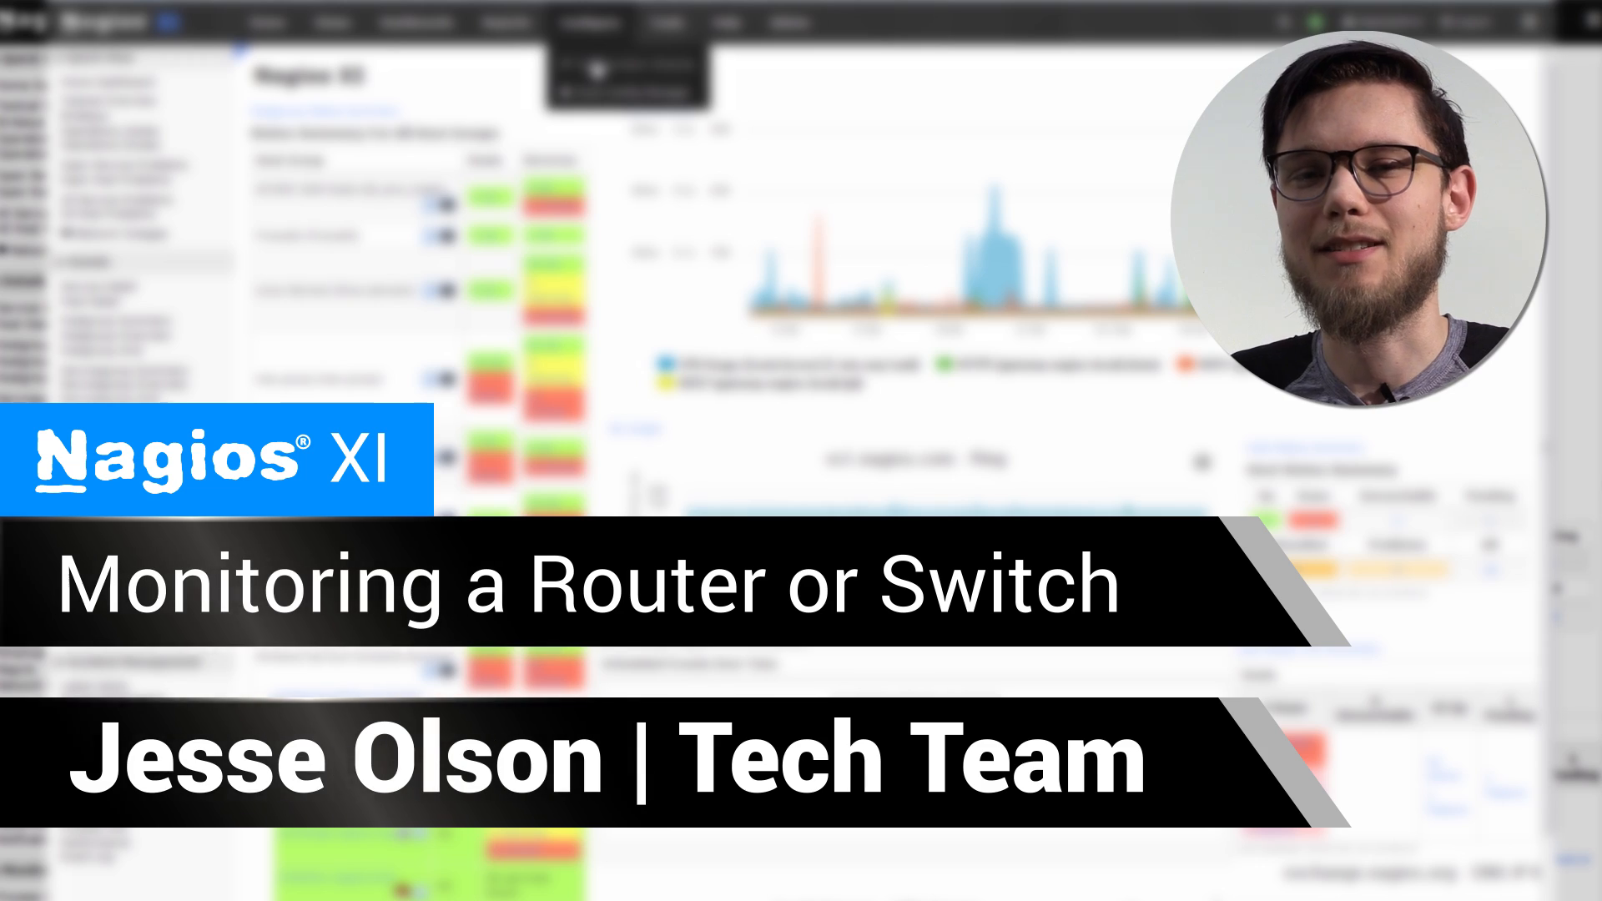
Step: Show the Configuration Wizards catalogue filtered to the Network category
{"action": "left_click", "coordinate": [655, 24]}
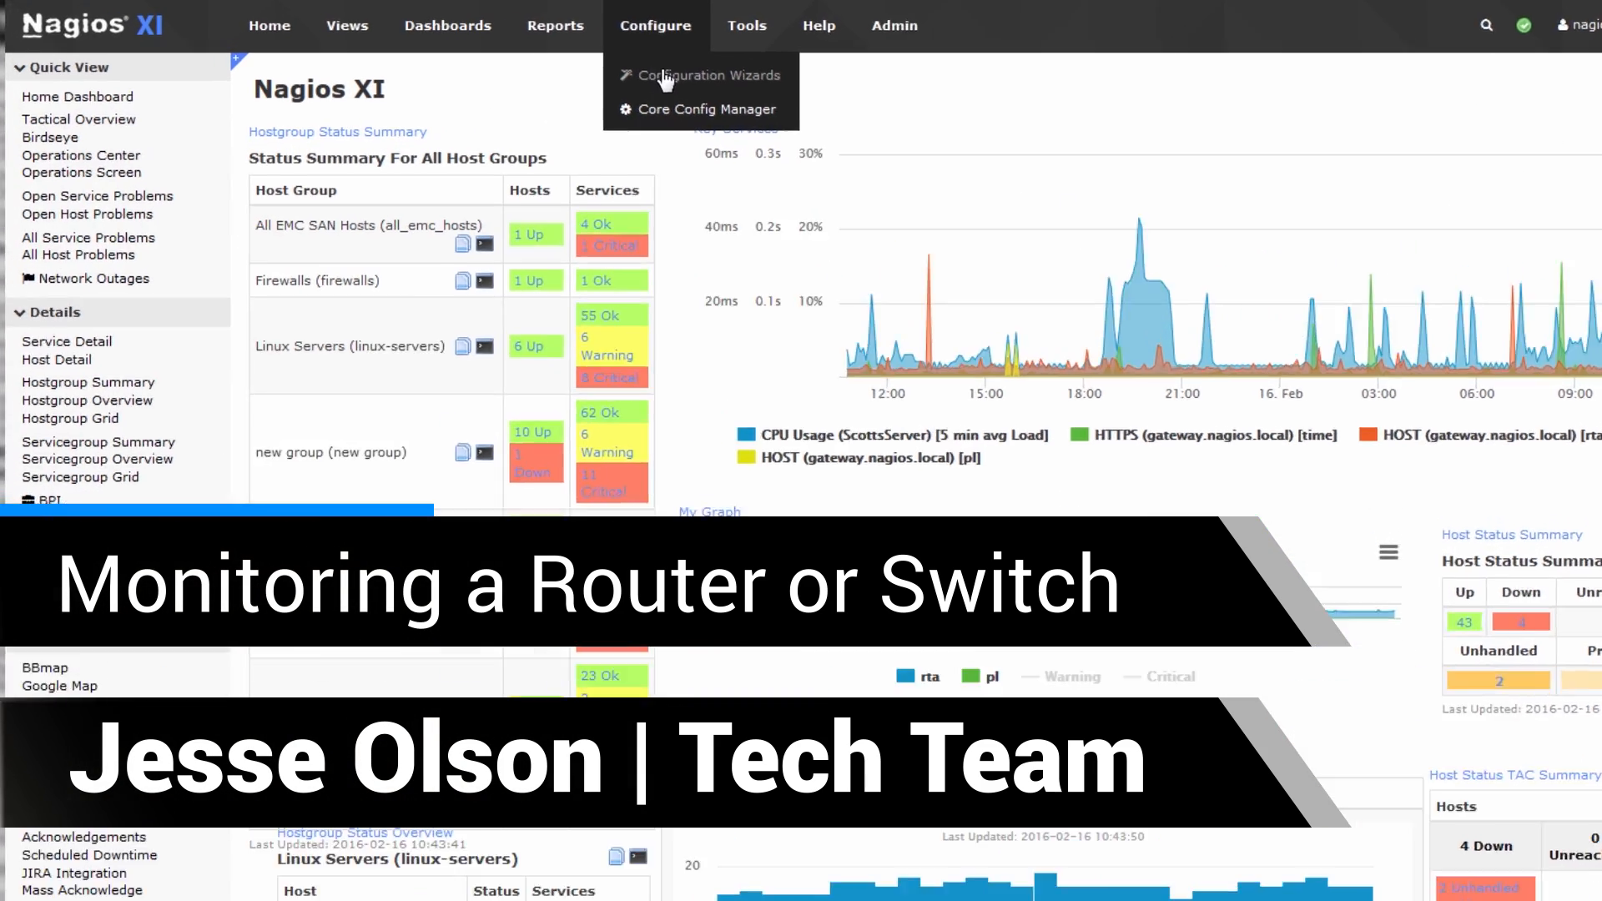
{"action": "left_click", "coordinate": [702, 75]}
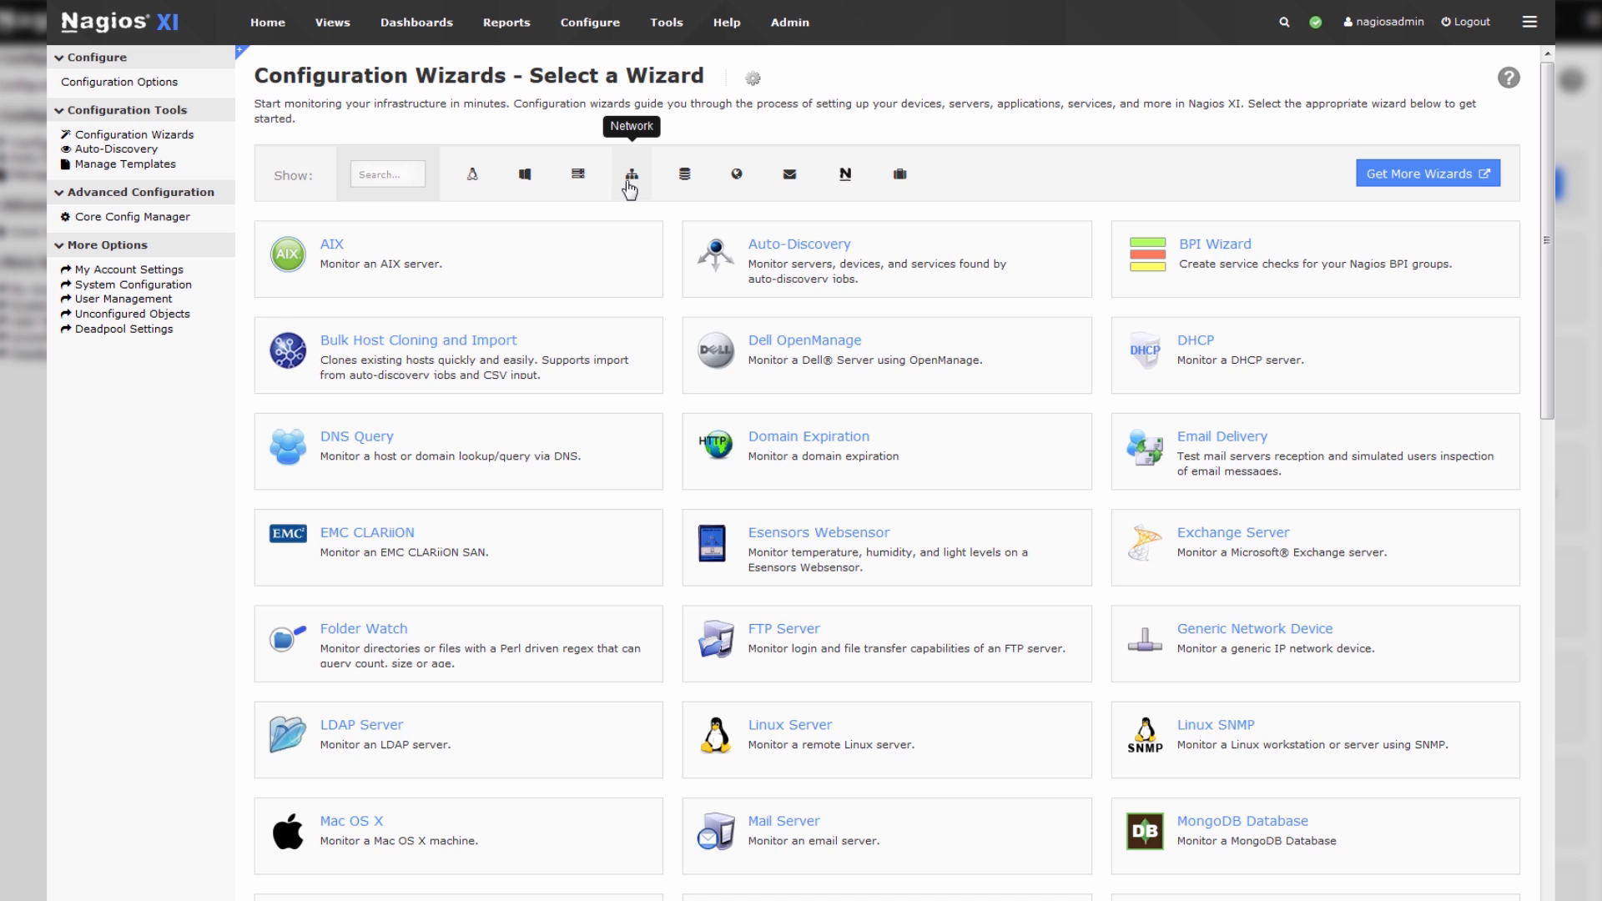
{"action": "left_click", "coordinate": [630, 173]}
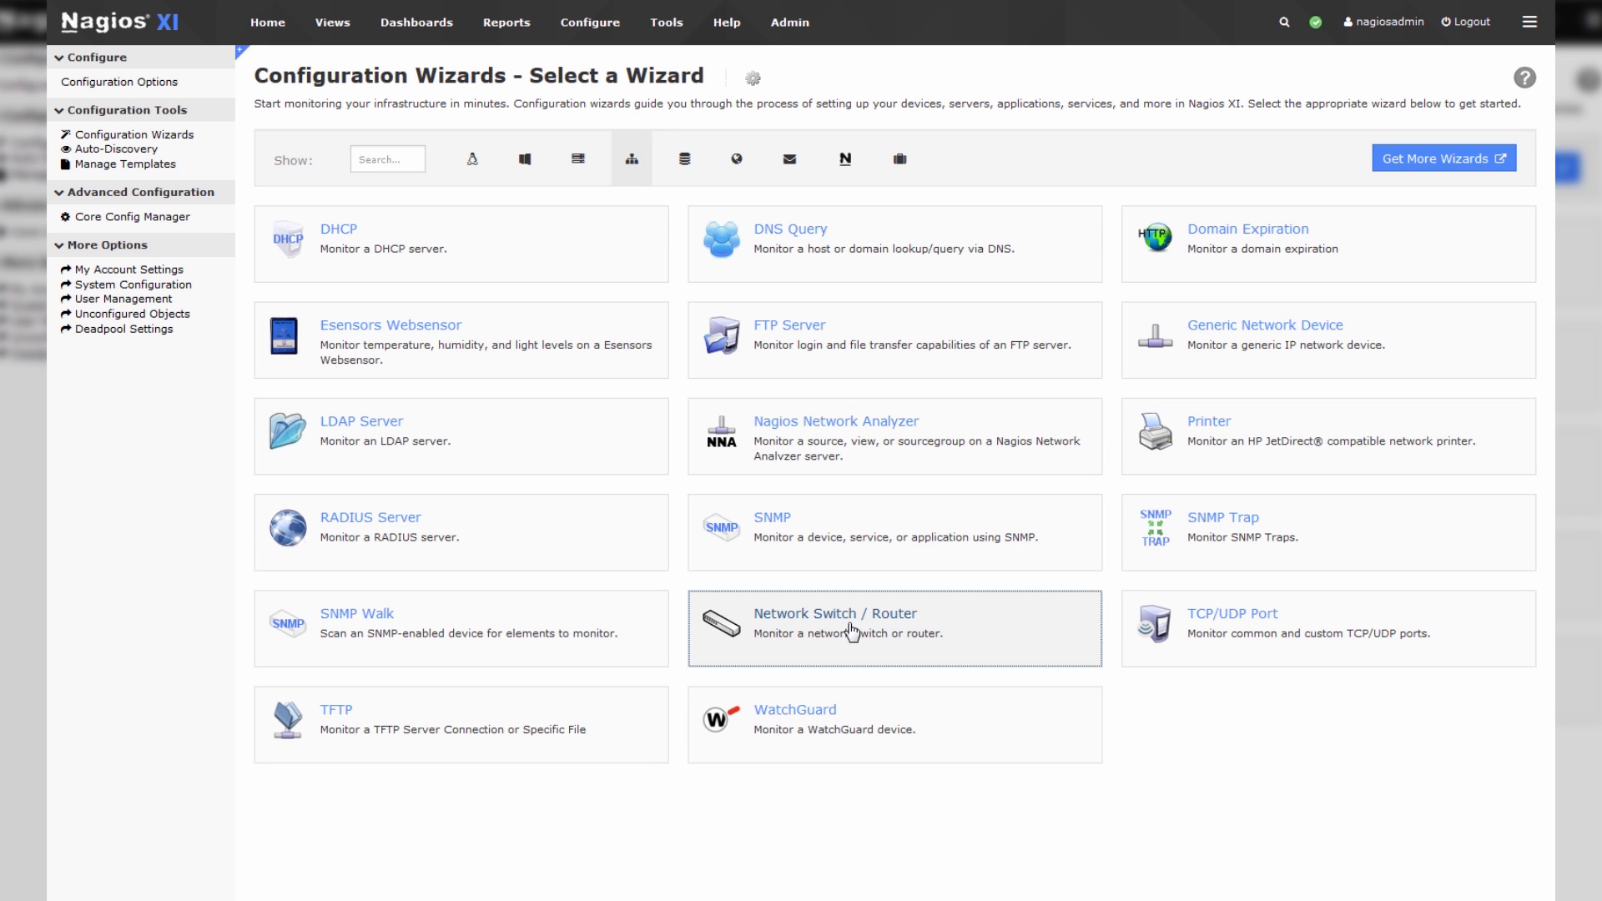
{"action": "left_click", "coordinate": [848, 623]}
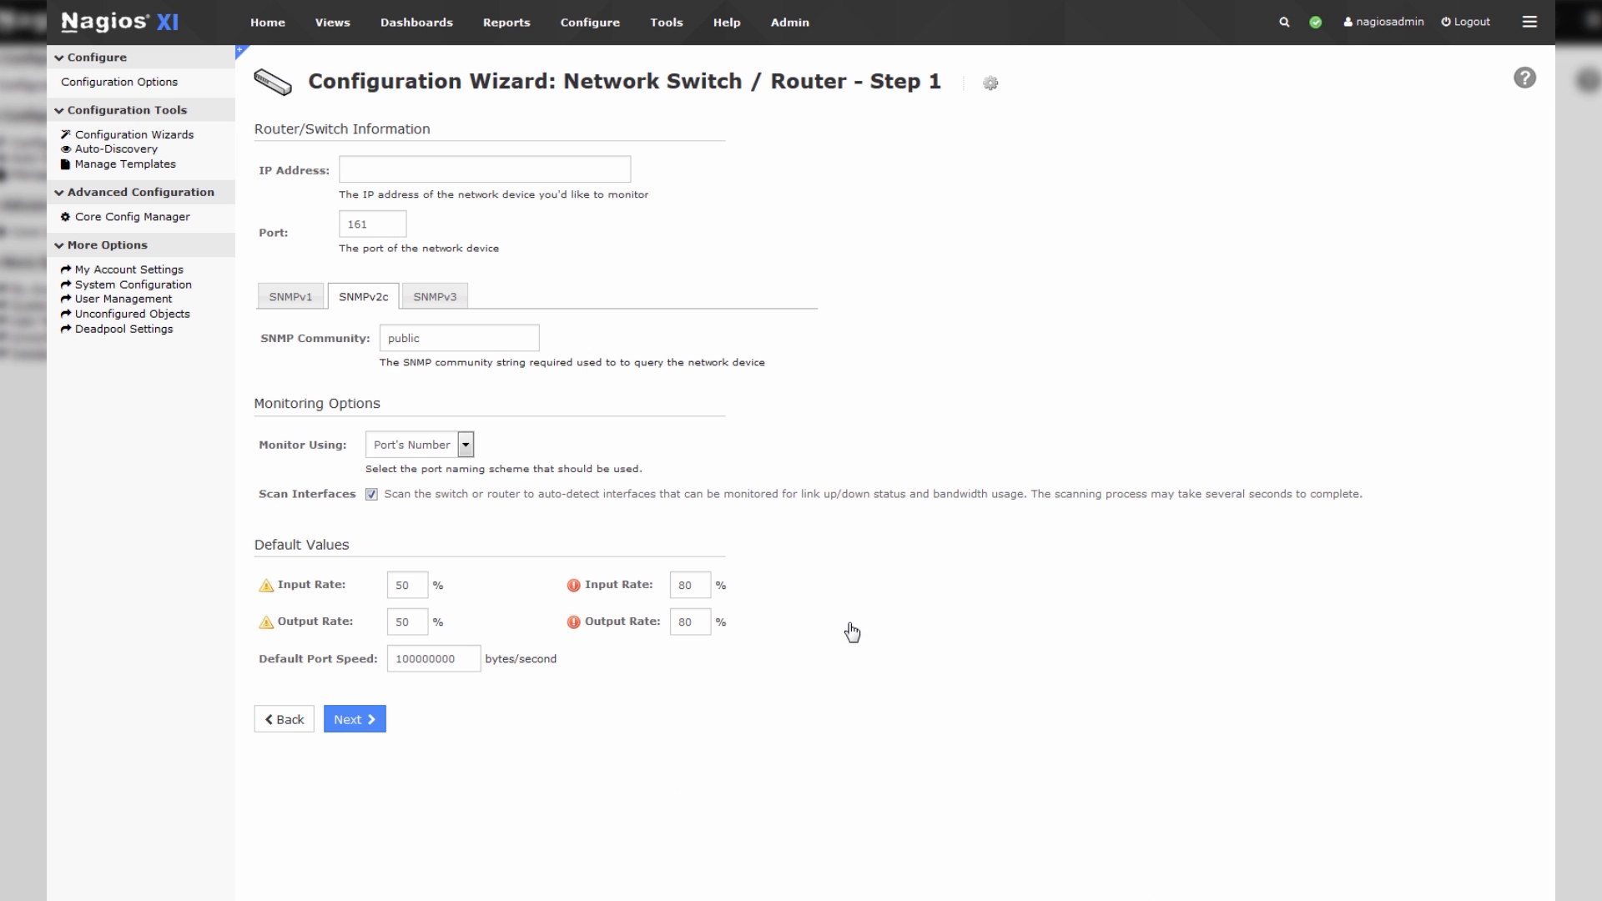
{"action": "left_click", "coordinate": [484, 169]}
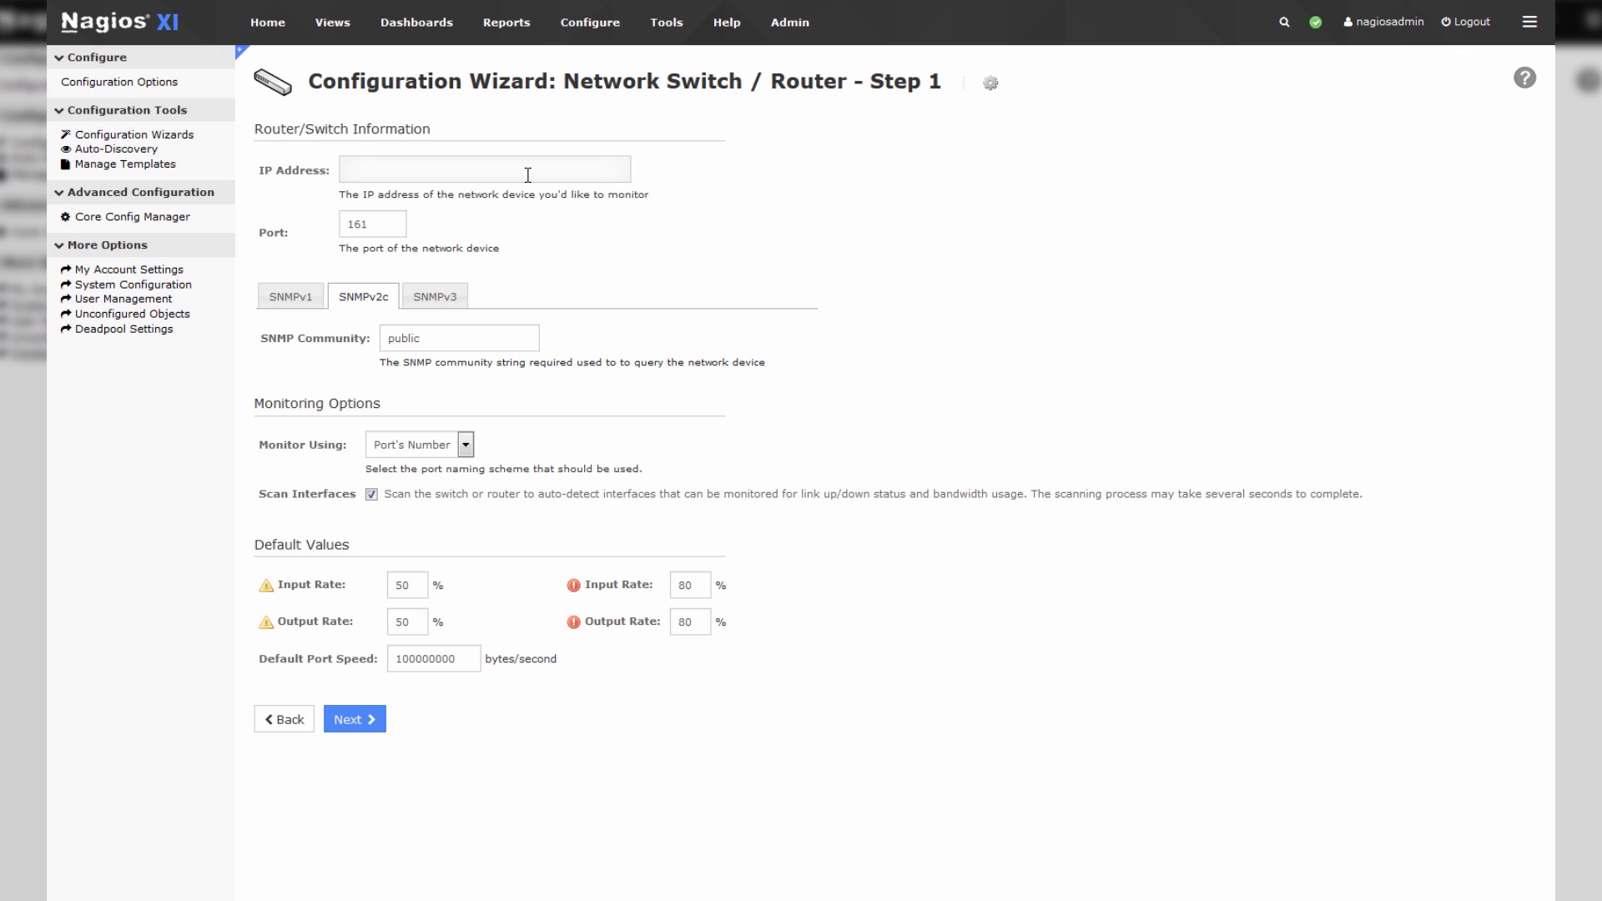
{"action": "type", "text": "192.168.5.41"}
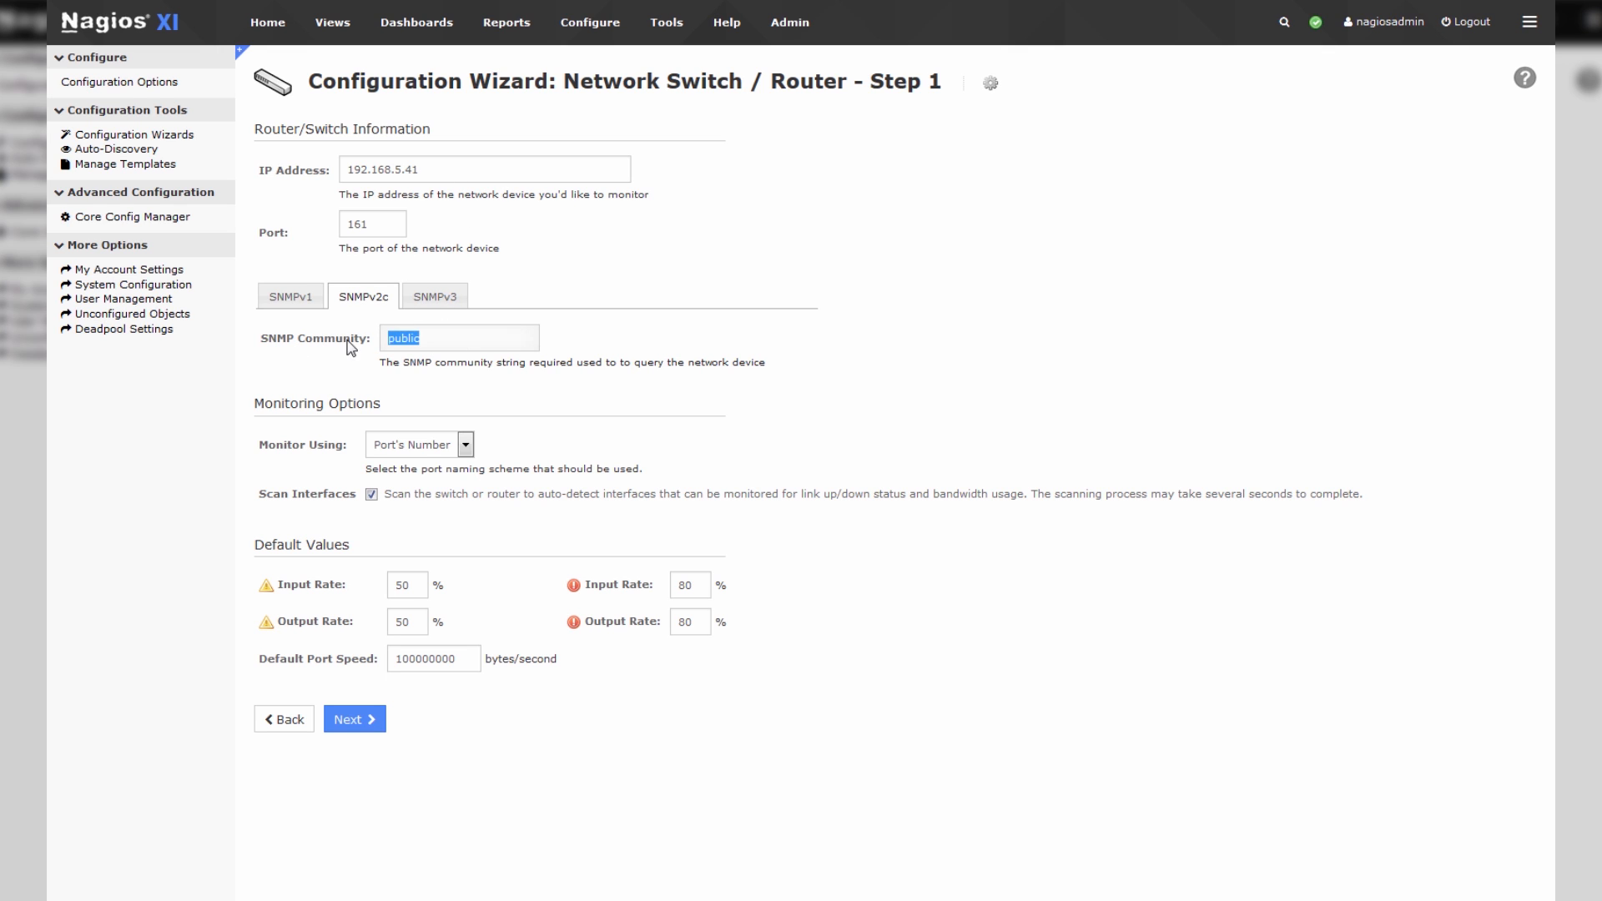
{"action": "type", "text": "nag"}
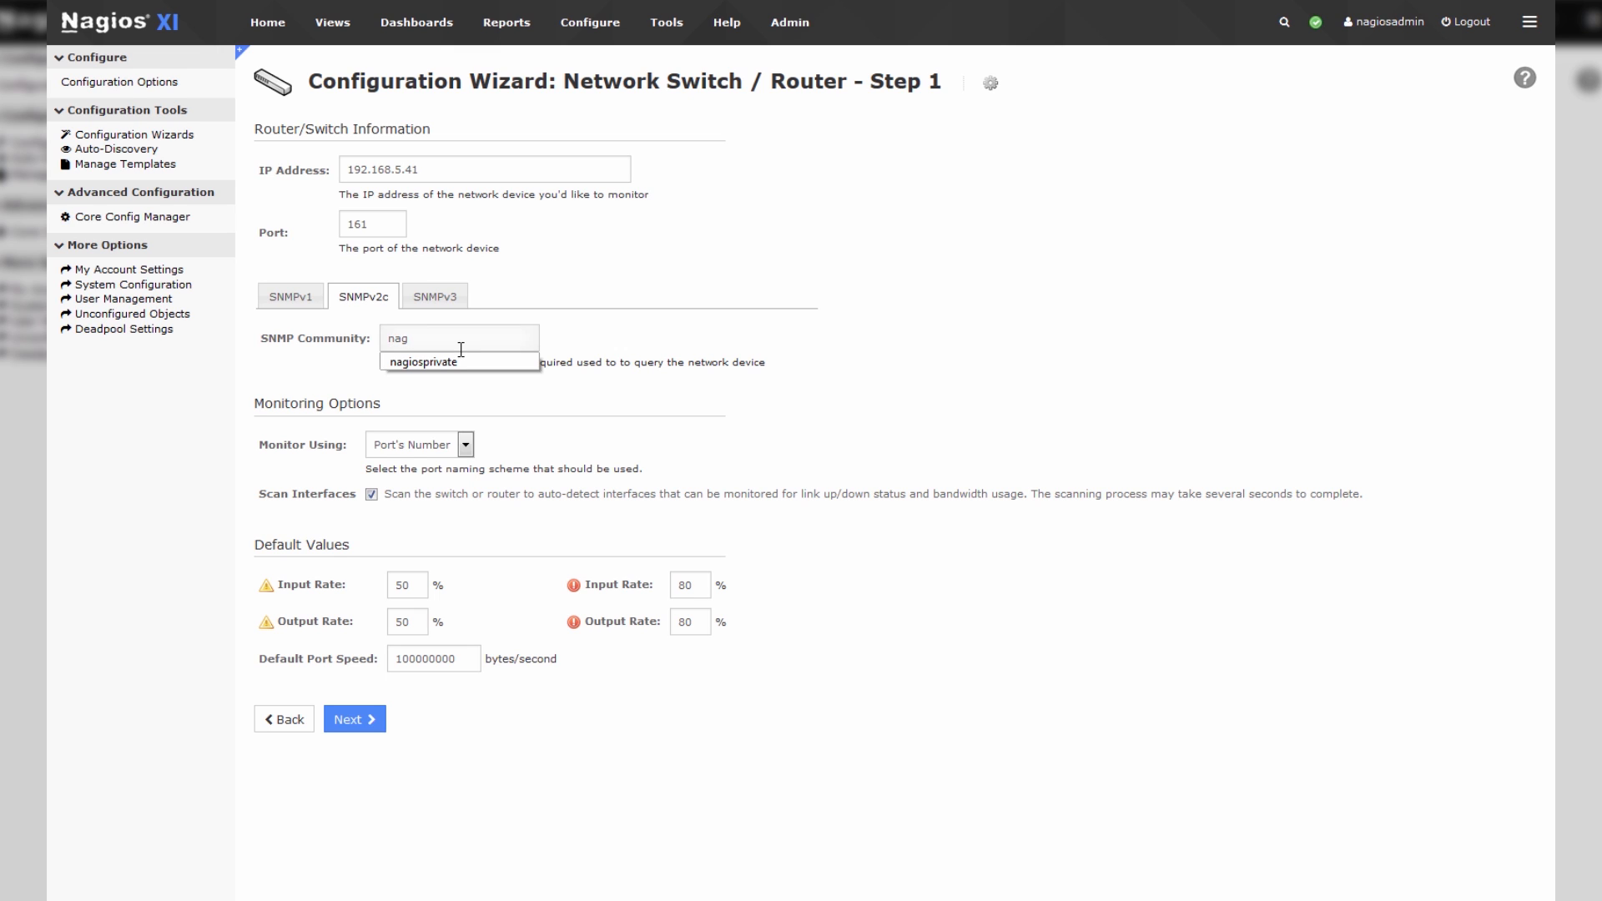
{"action": "left_click", "coordinate": [423, 360]}
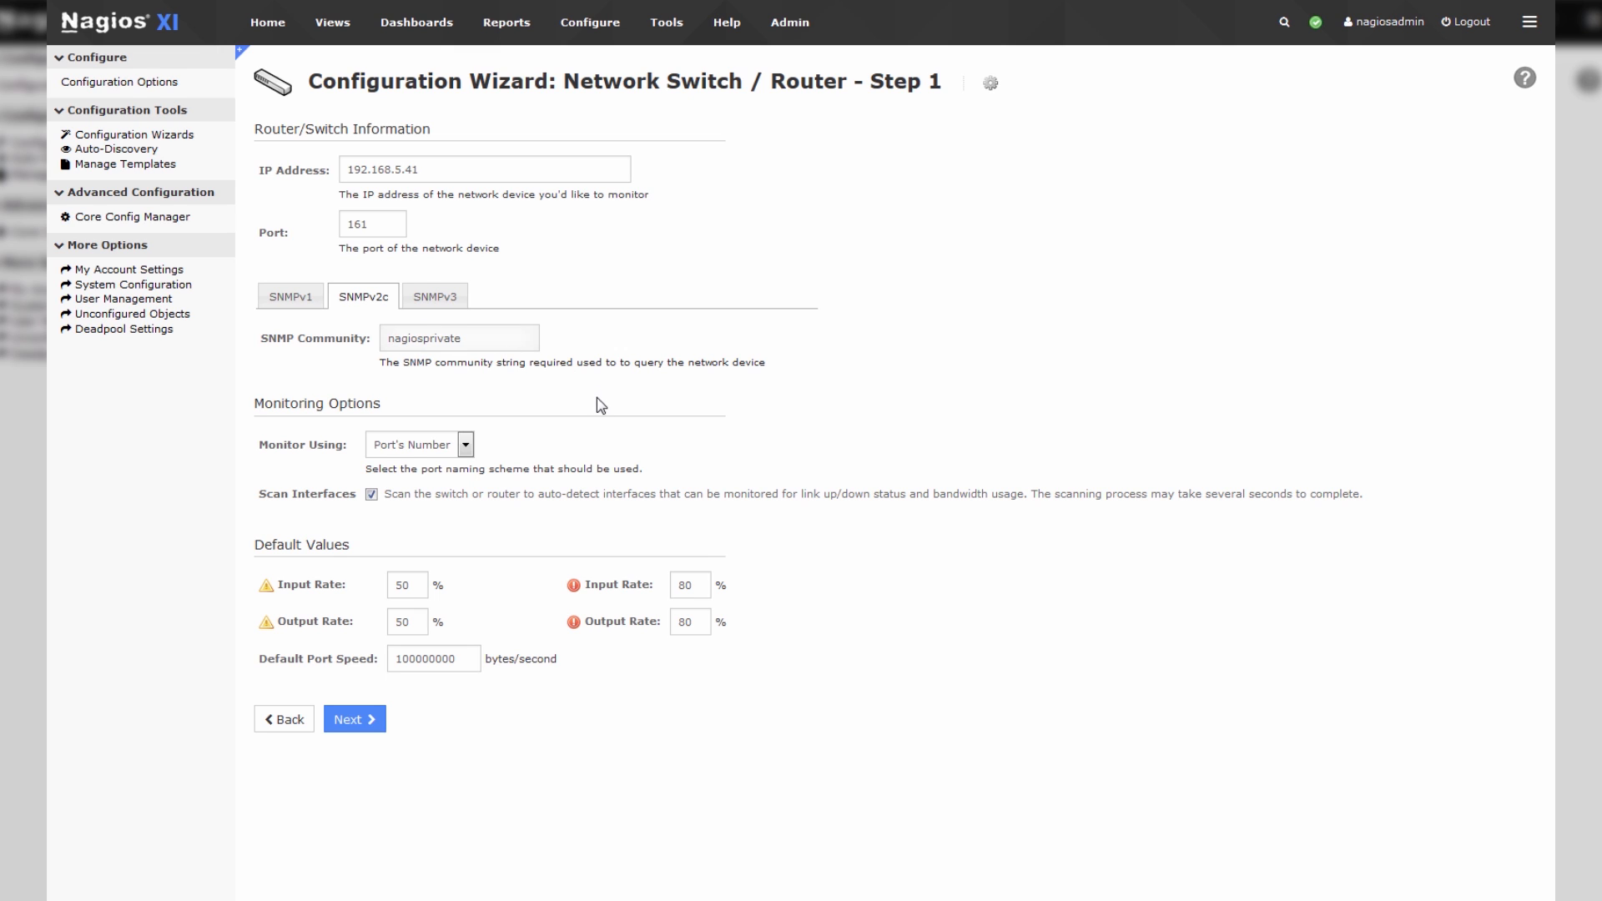
{"action": "left_click", "coordinate": [459, 337]}
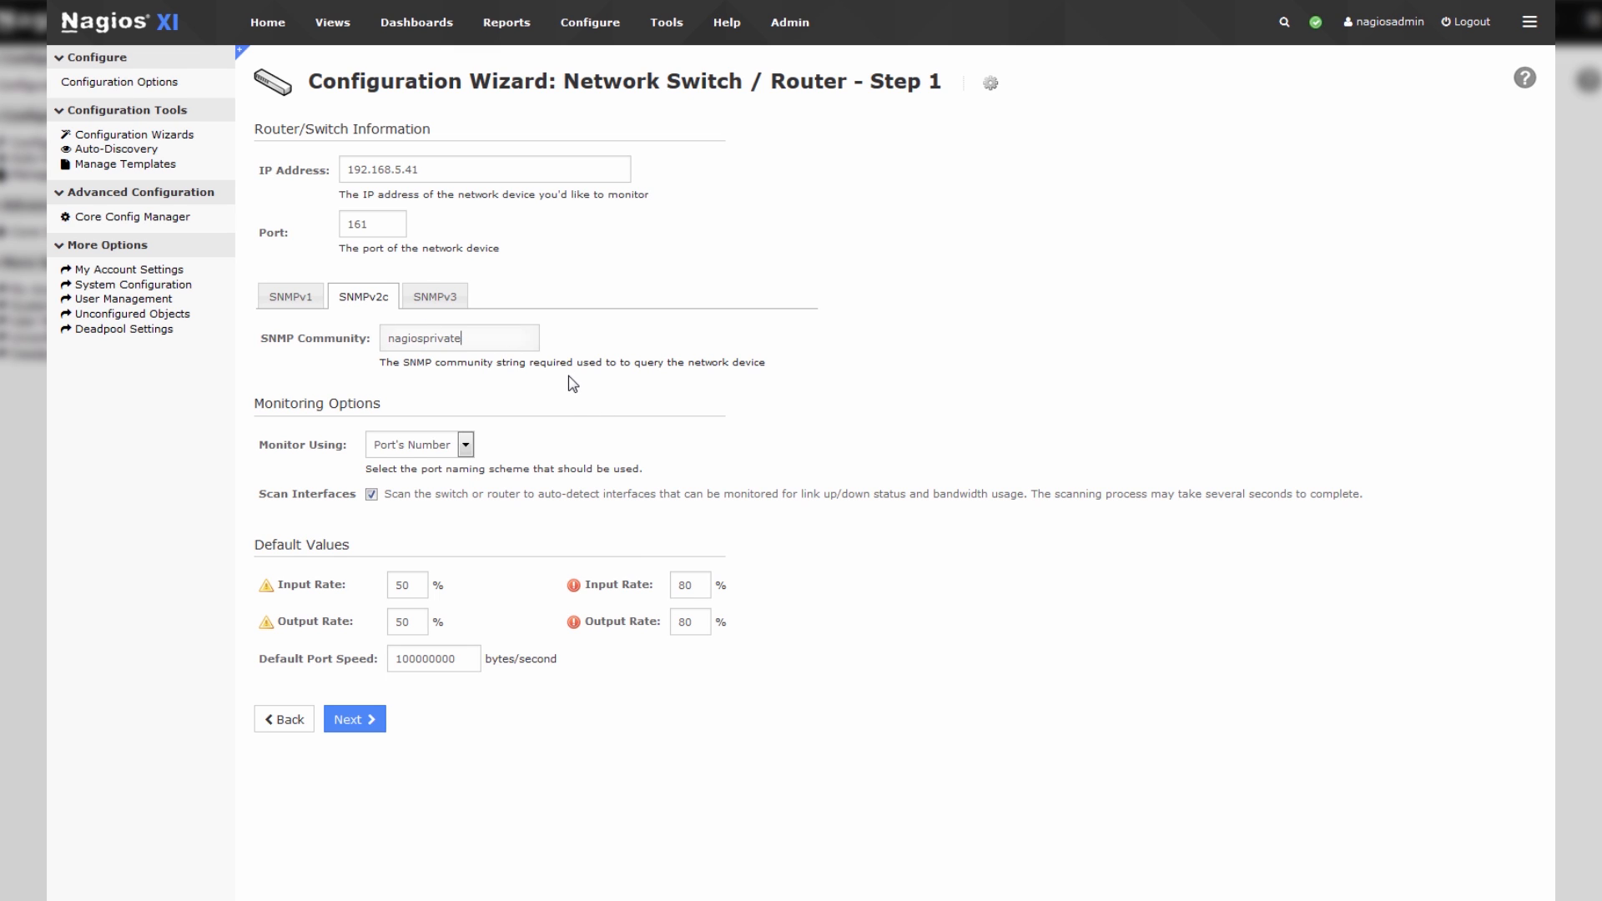
{"action": "mouse_move", "coordinate": [560, 404]}
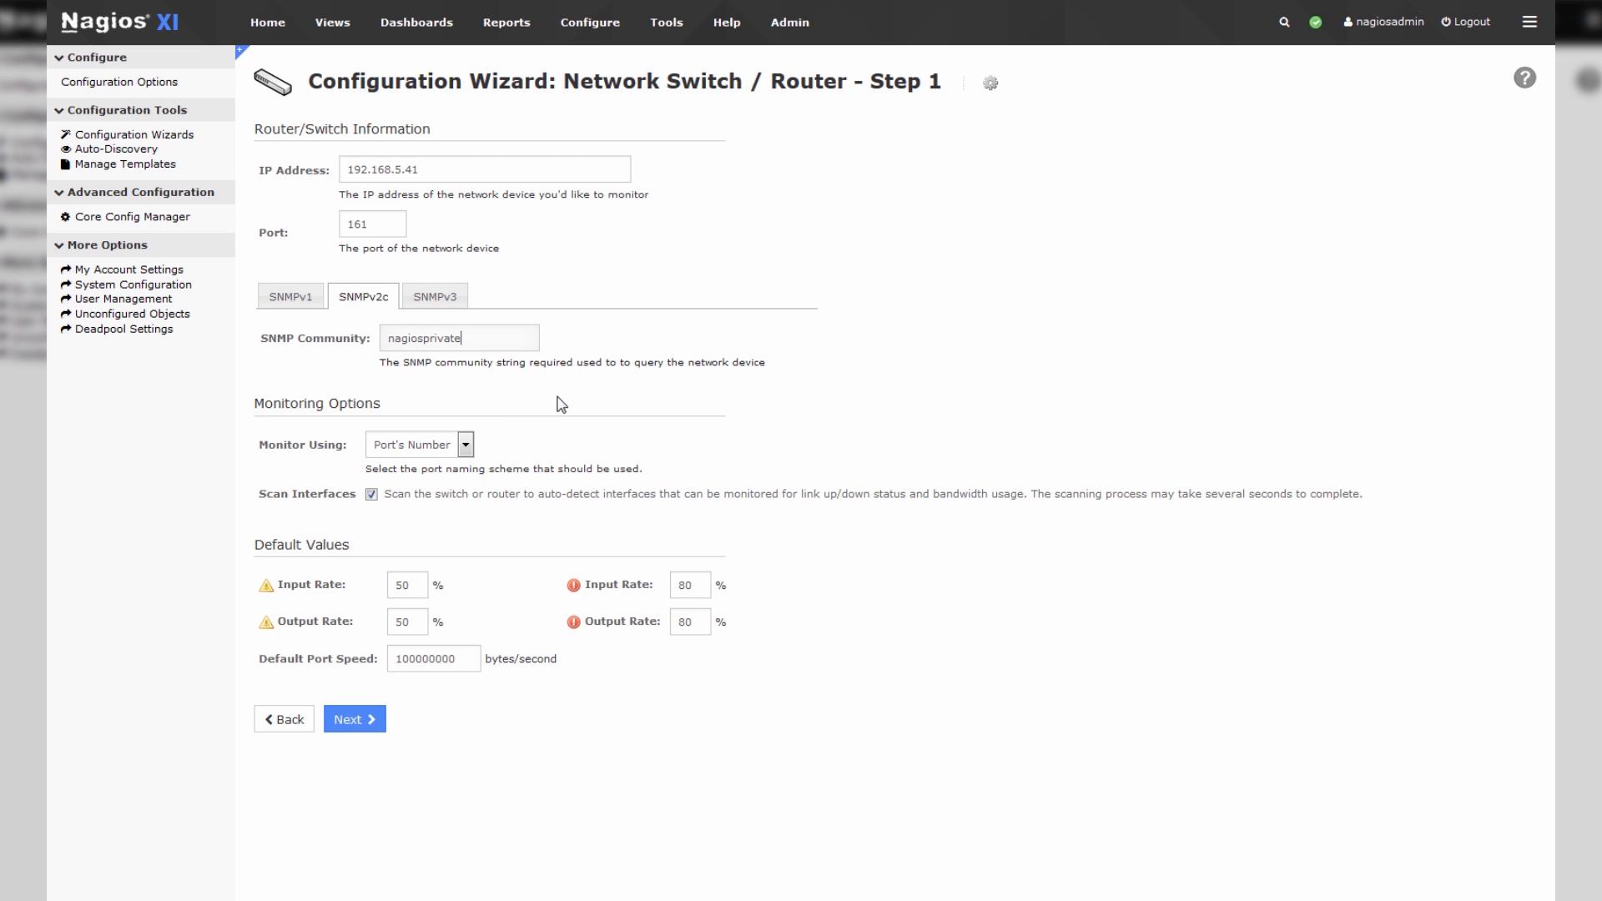
{"action": "mouse_move", "coordinate": [311, 499]}
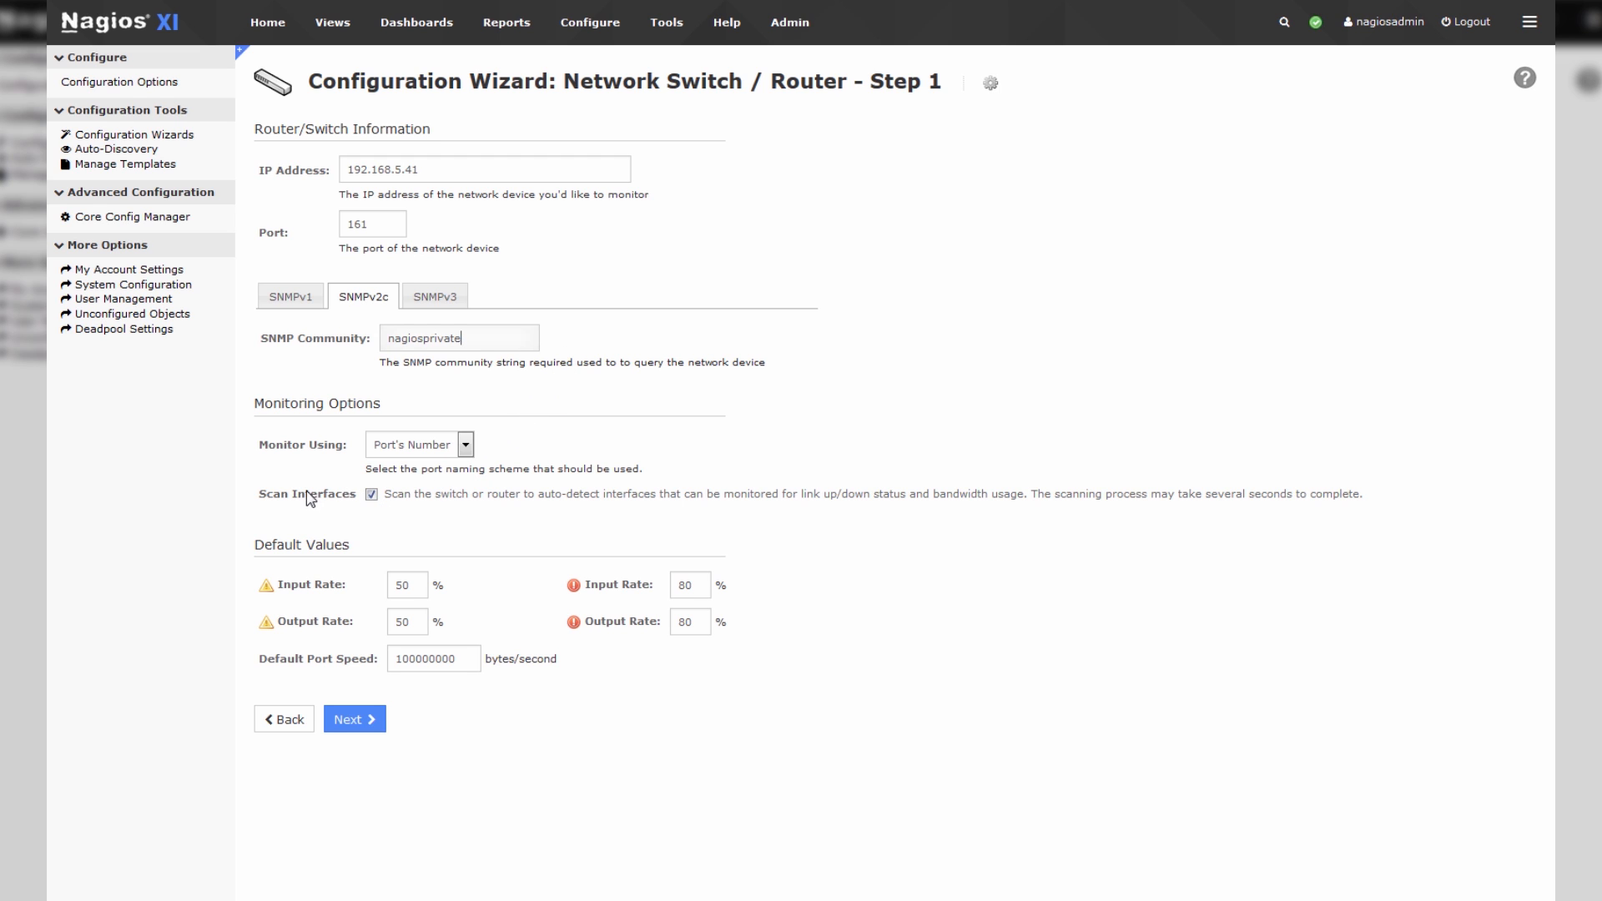
{"action": "left_click_drag", "start_coordinate": [309, 495], "coordinate": [1362, 495]}
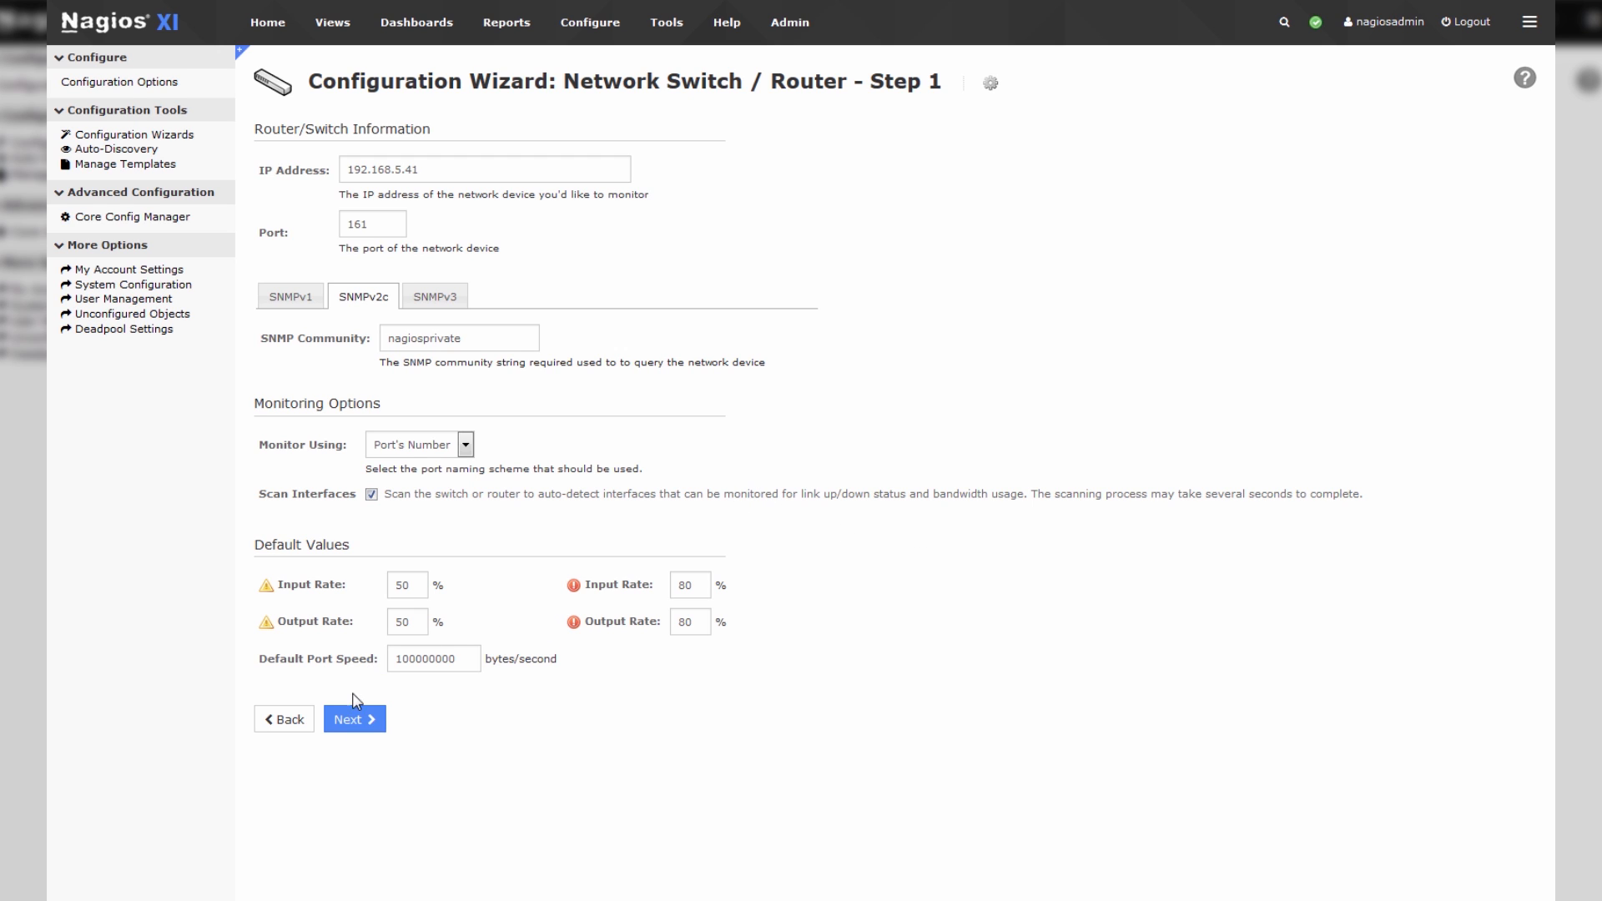
Step: Scan the switch, review all 25 detected ports, and advance to Step 3
{"action": "left_click", "coordinate": [355, 718]}
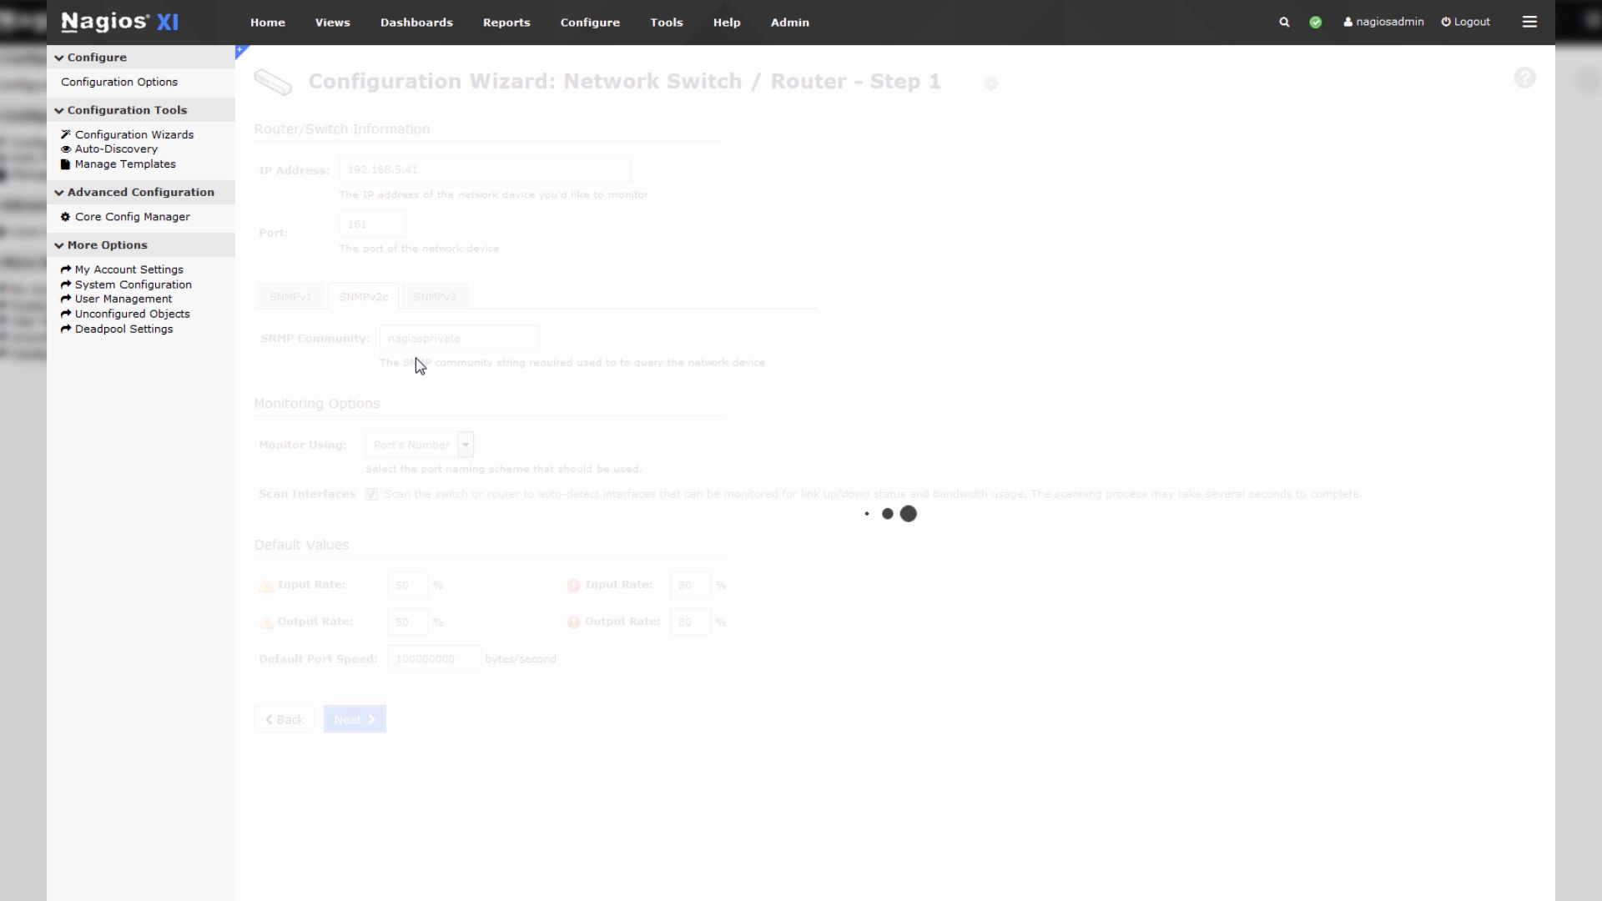
{"action": "left_click", "coordinate": [354, 718]}
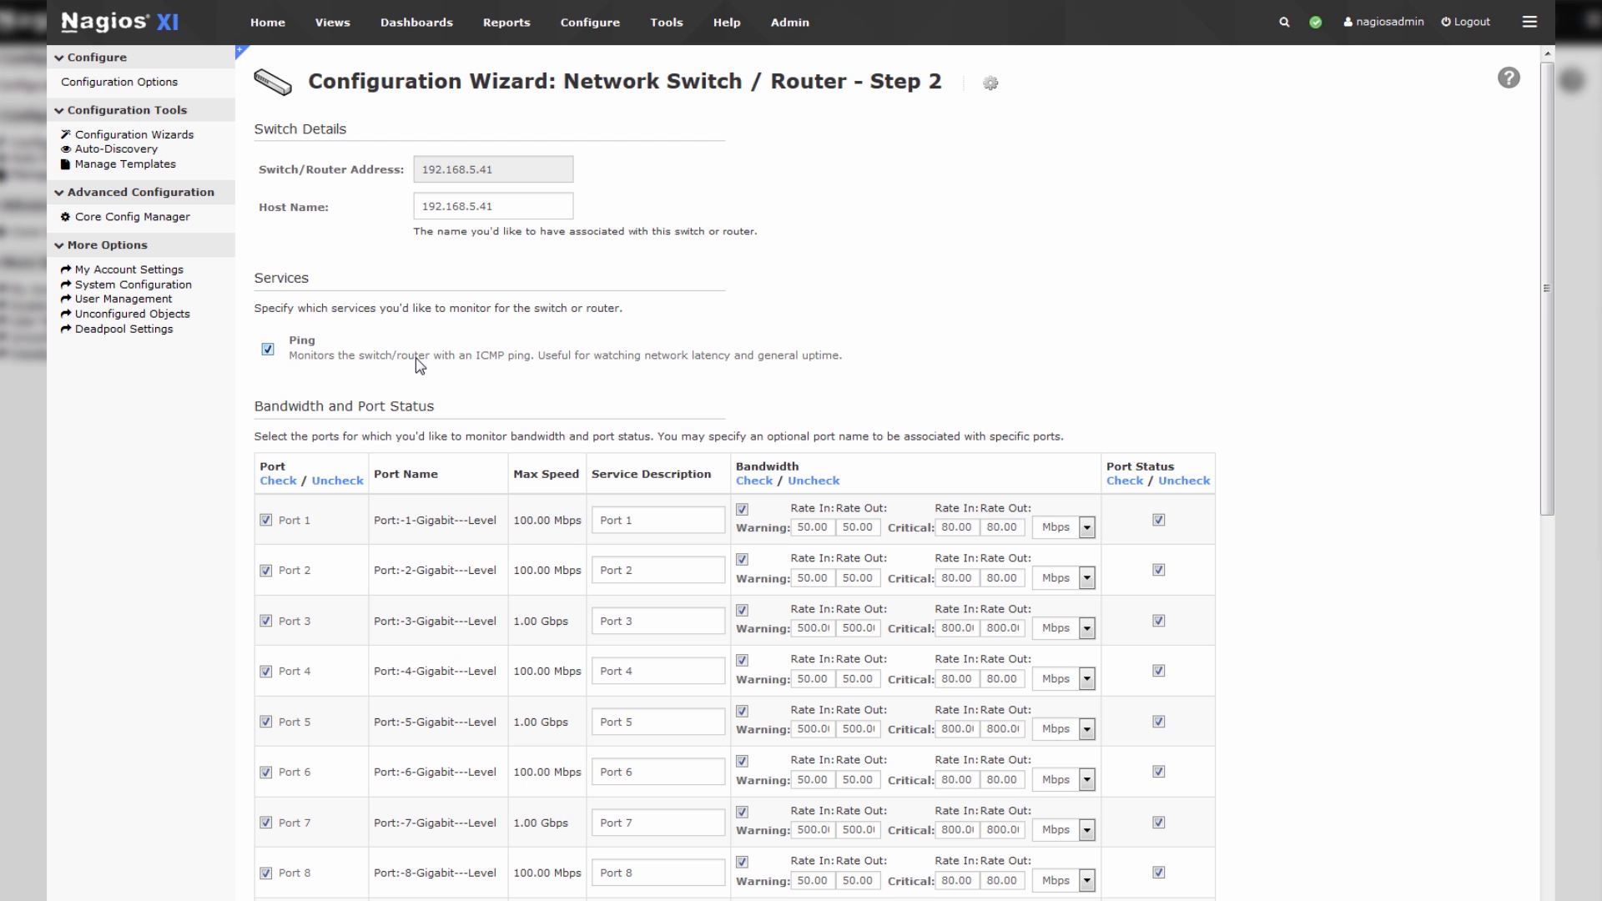
{"action": "scroll", "scroll_direction": "down", "scroll_amount": 3}
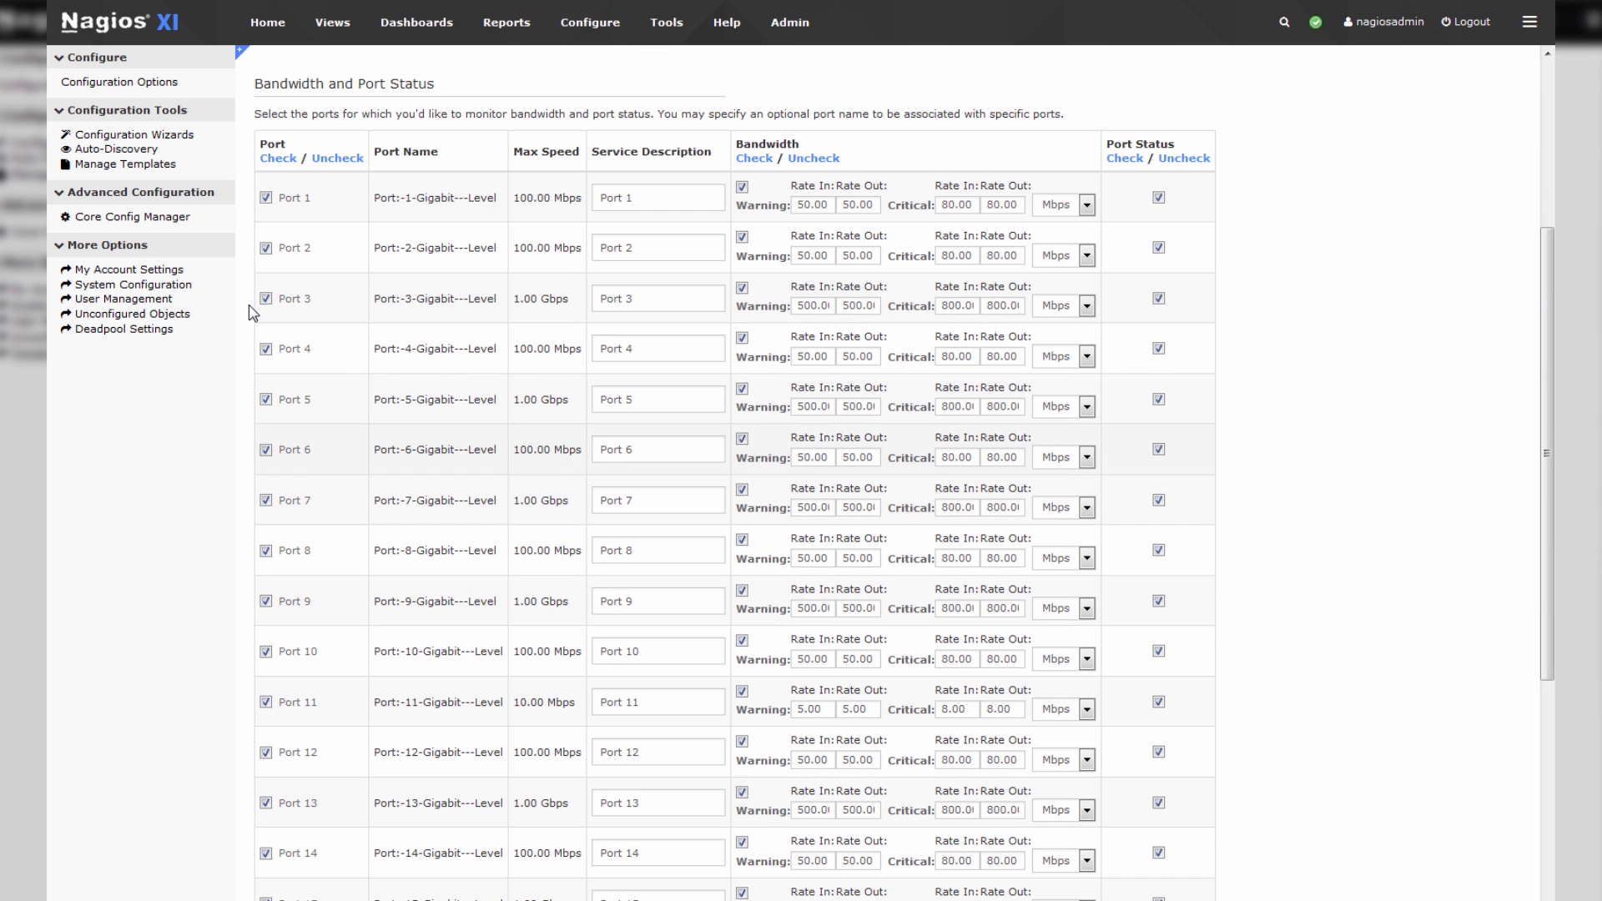
{"action": "scroll", "scroll_direction": "down", "scroll_amount": 3}
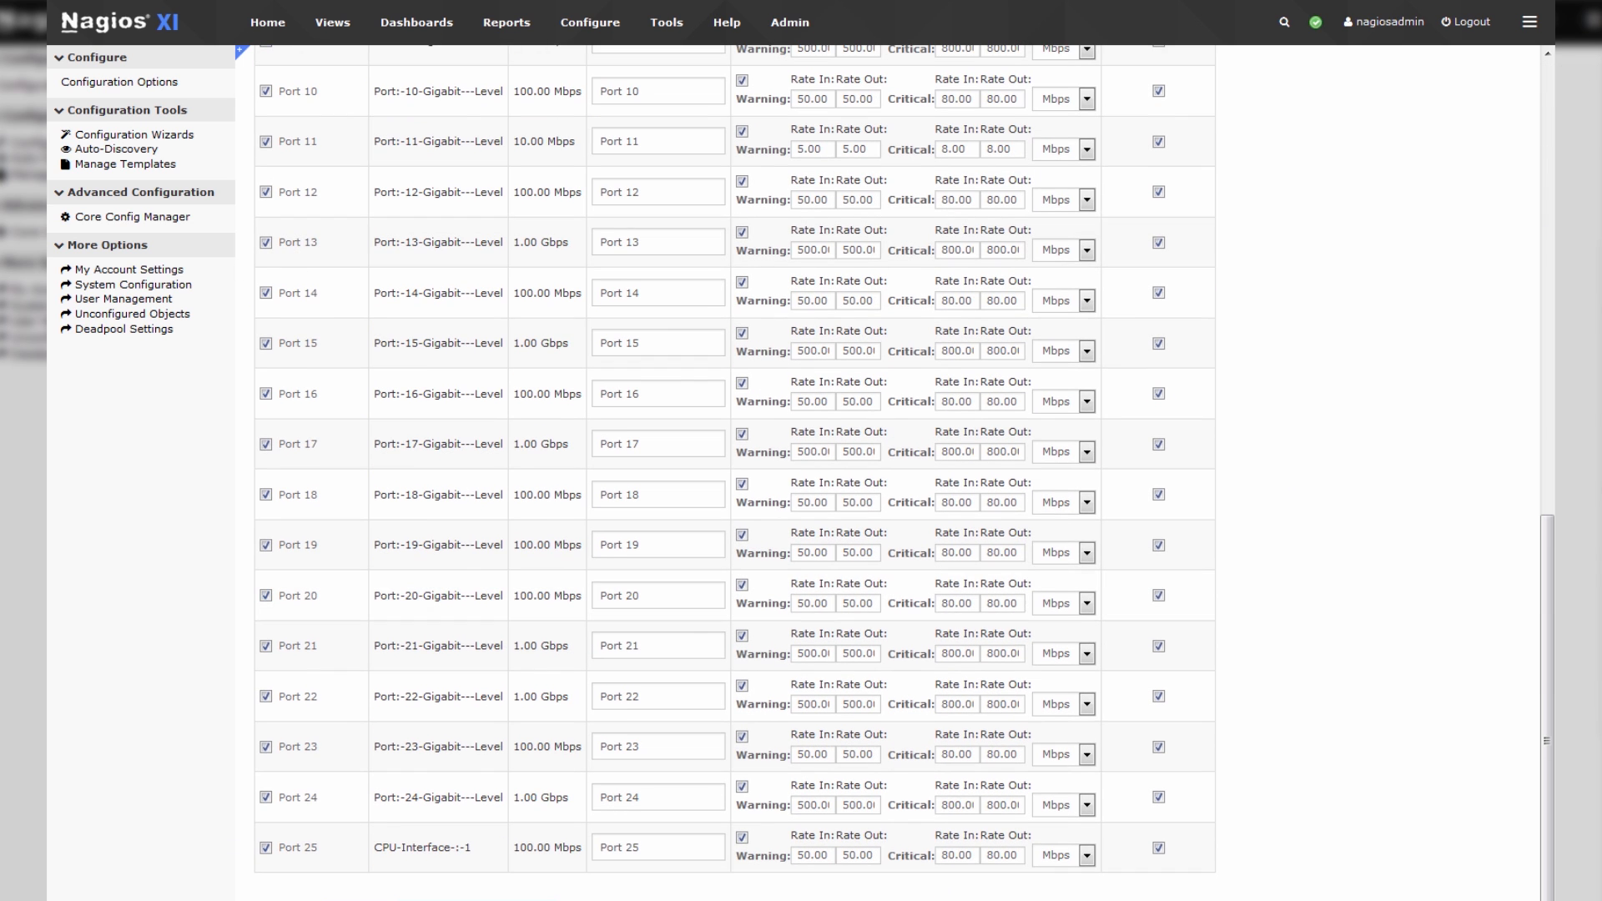
{"action": "mouse_move", "coordinate": [405, 850]}
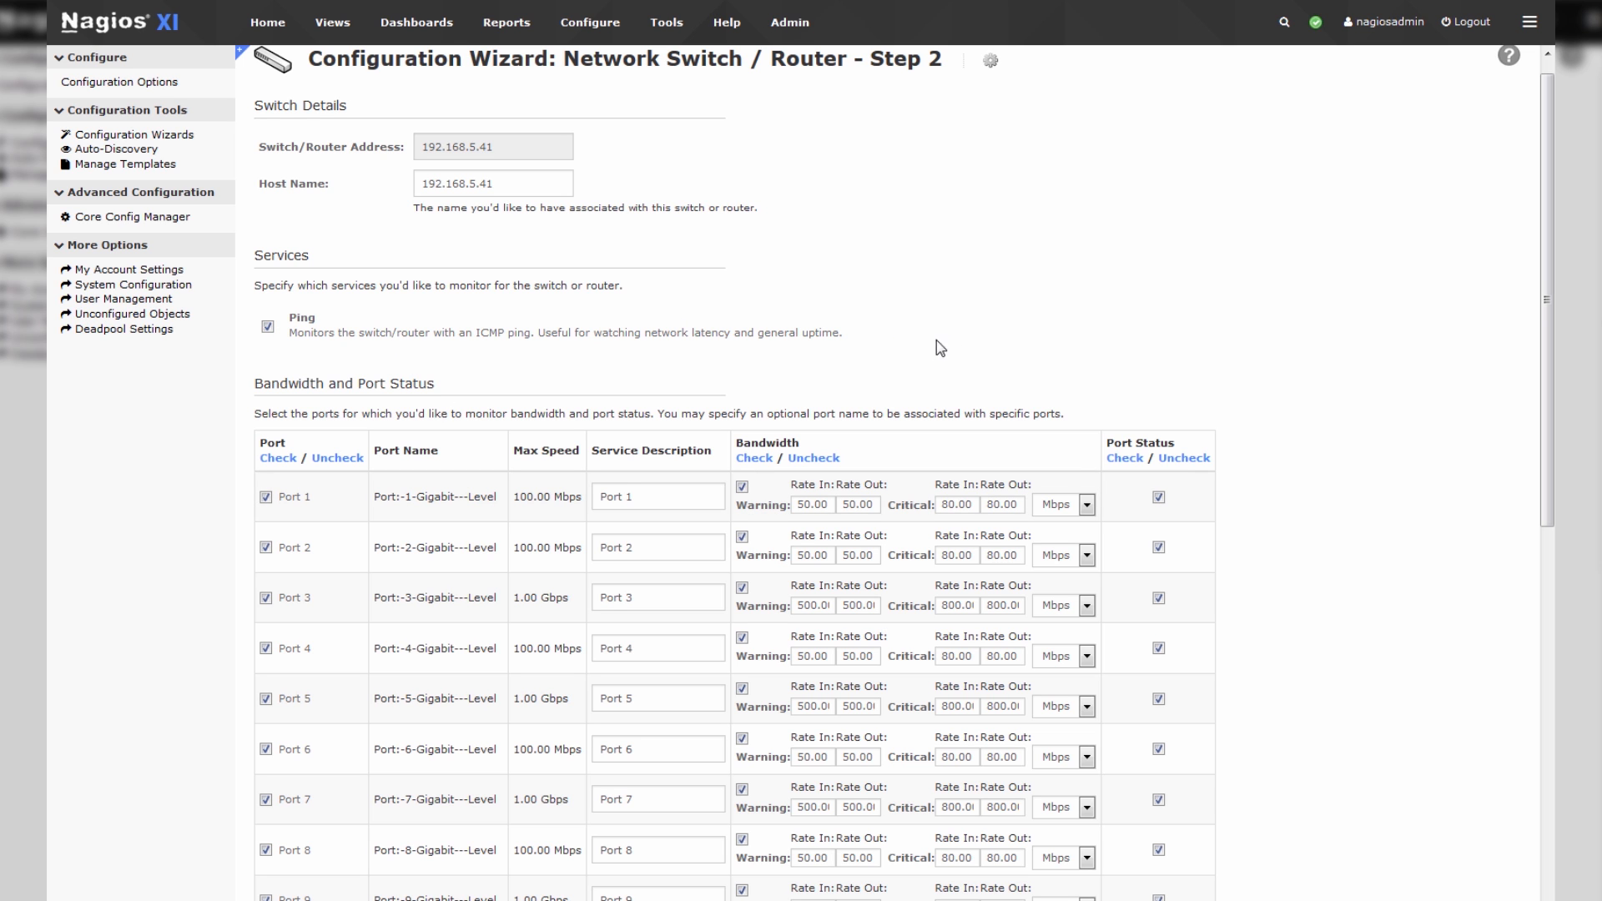
{"action": "scroll", "scroll_direction": "down", "scroll_amount": 3}
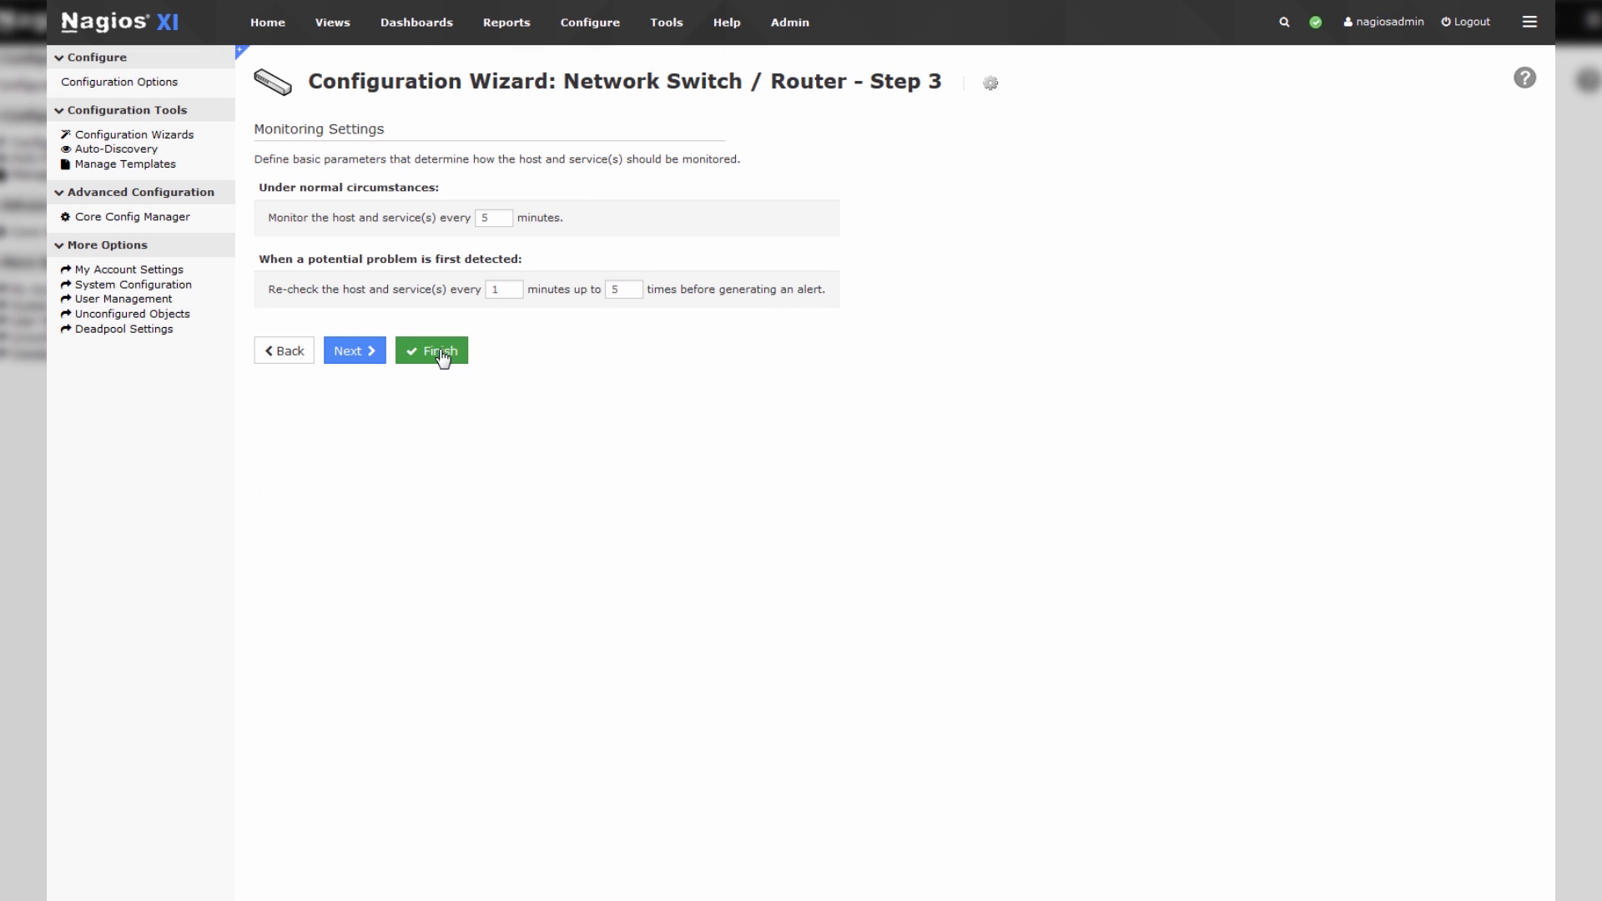
Step: Finish the wizard to apply the configuration, then search for 5.41
{"action": "left_click", "coordinate": [433, 350]}
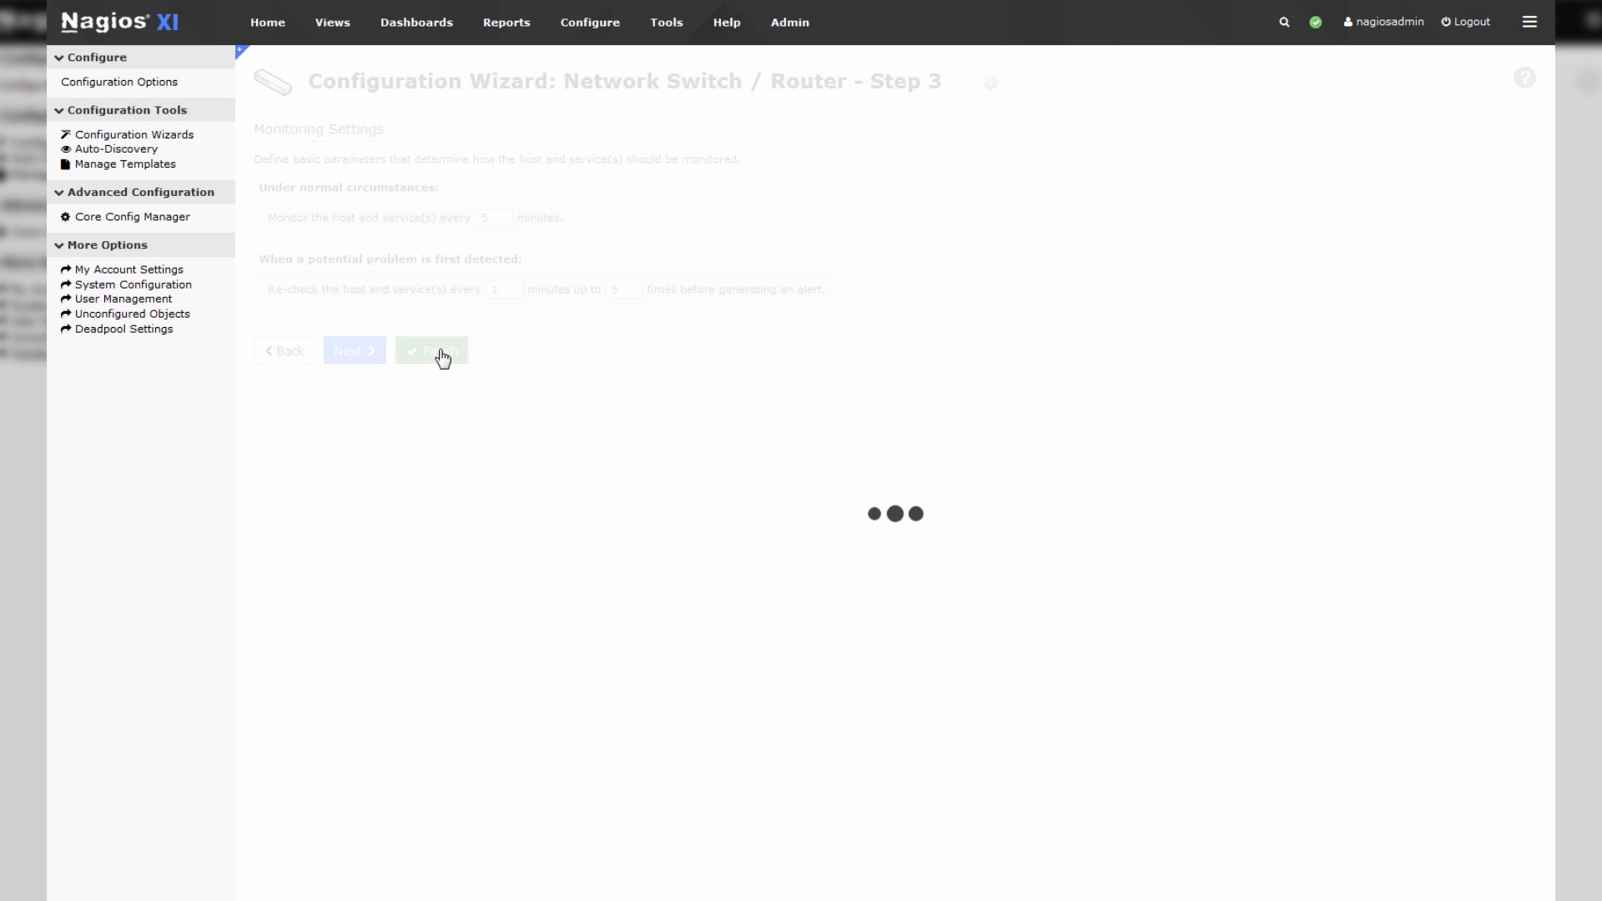
{"action": "left_click", "coordinate": [432, 351]}
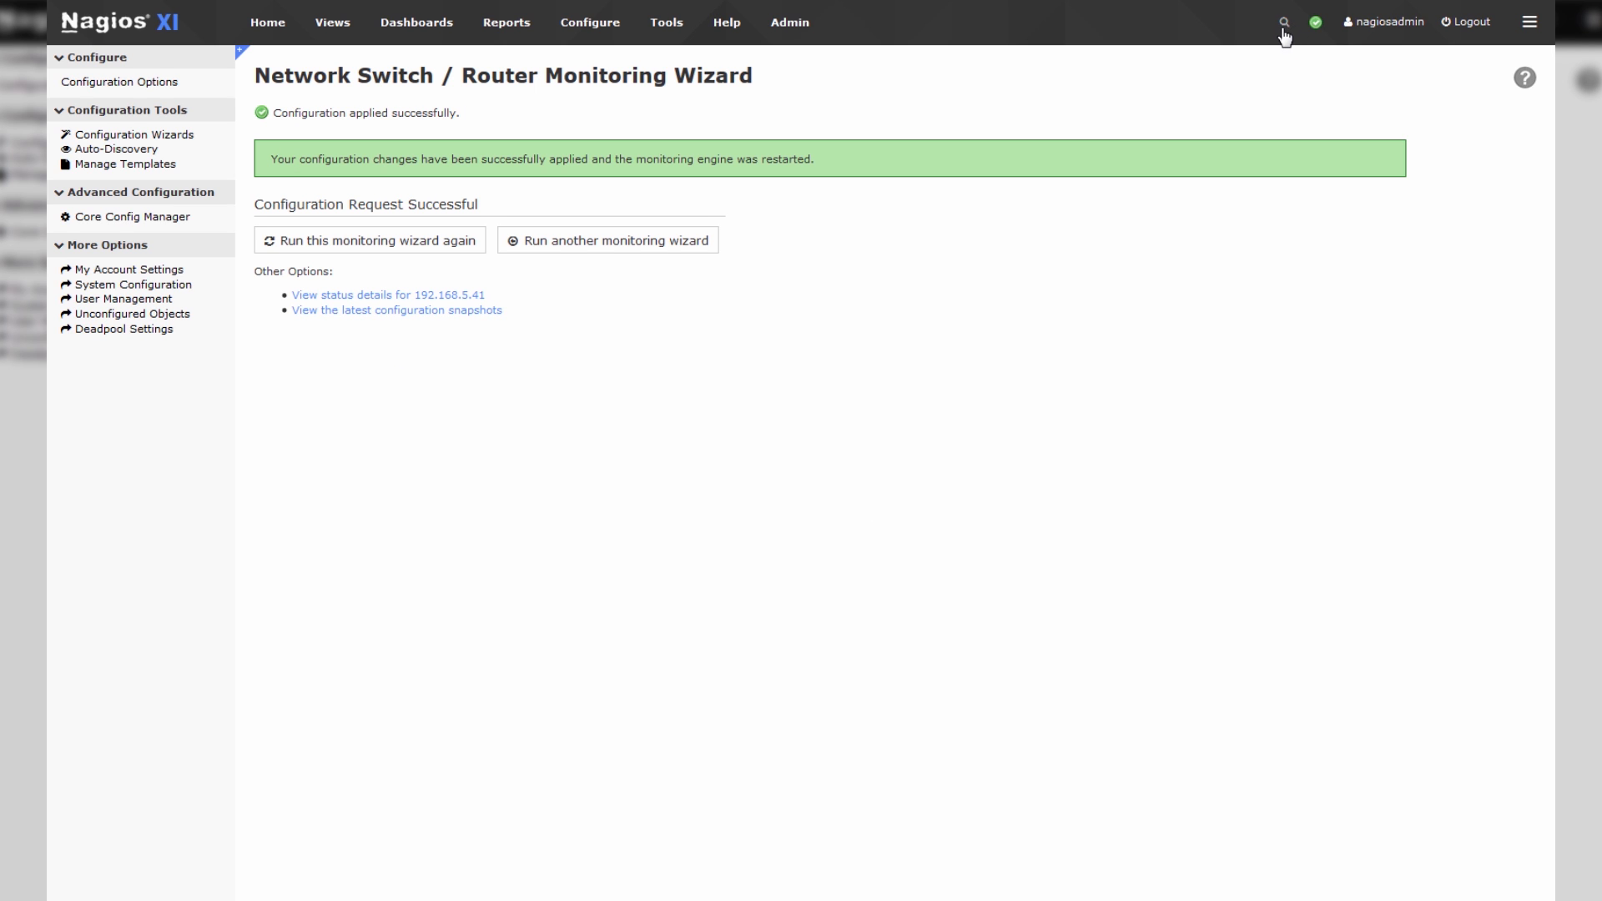
{"action": "type", "text": "5"}
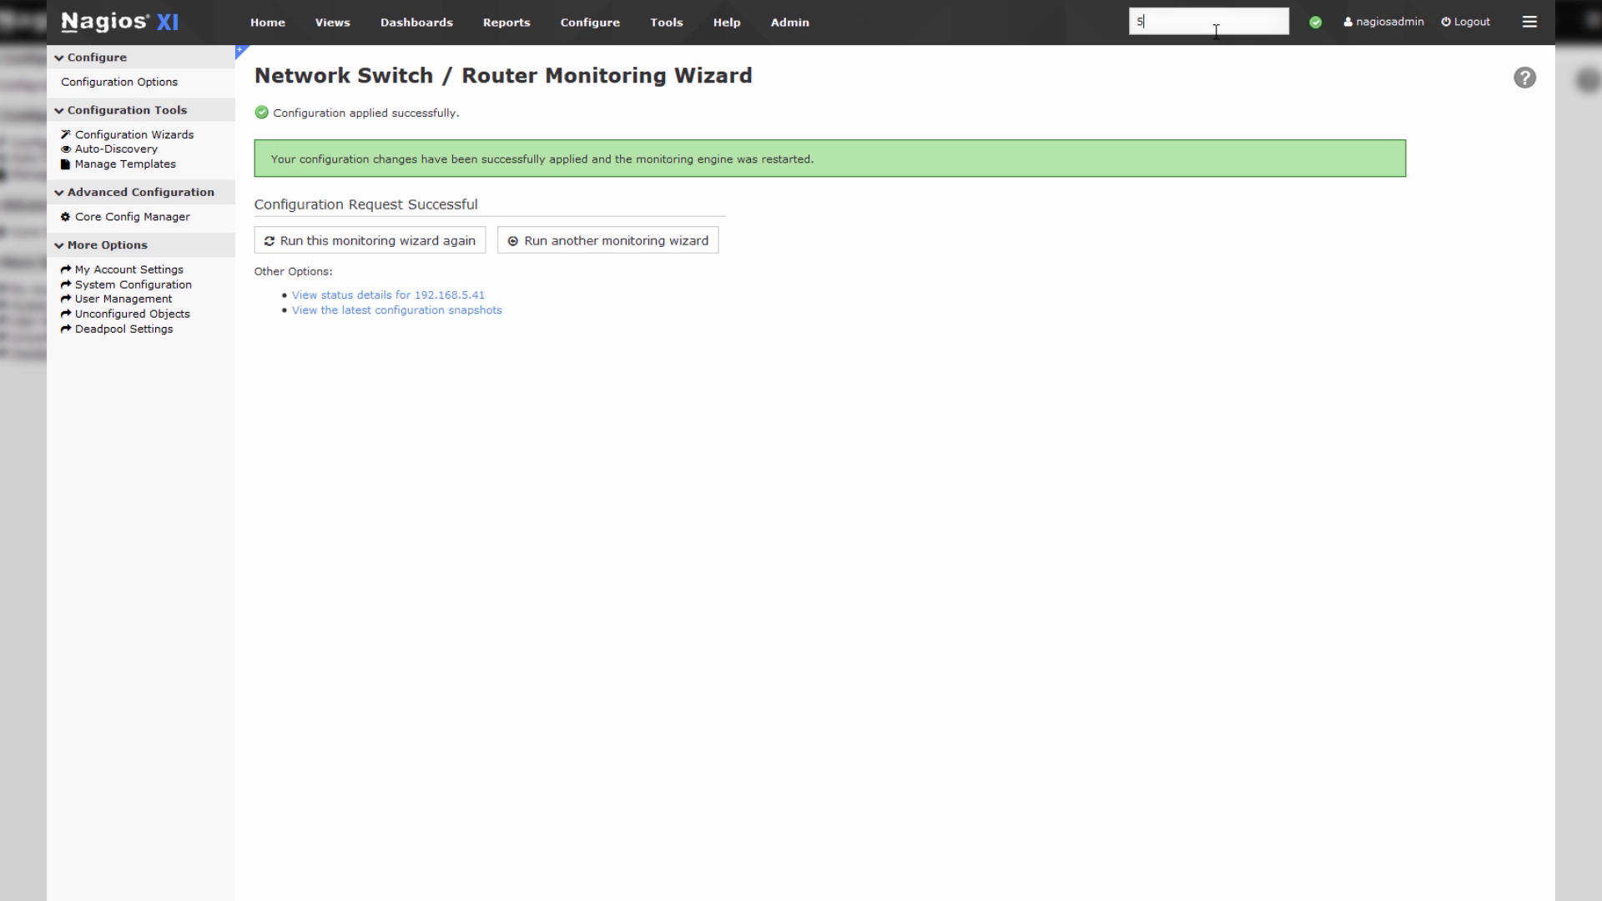
{"action": "type", "text": ".41"}
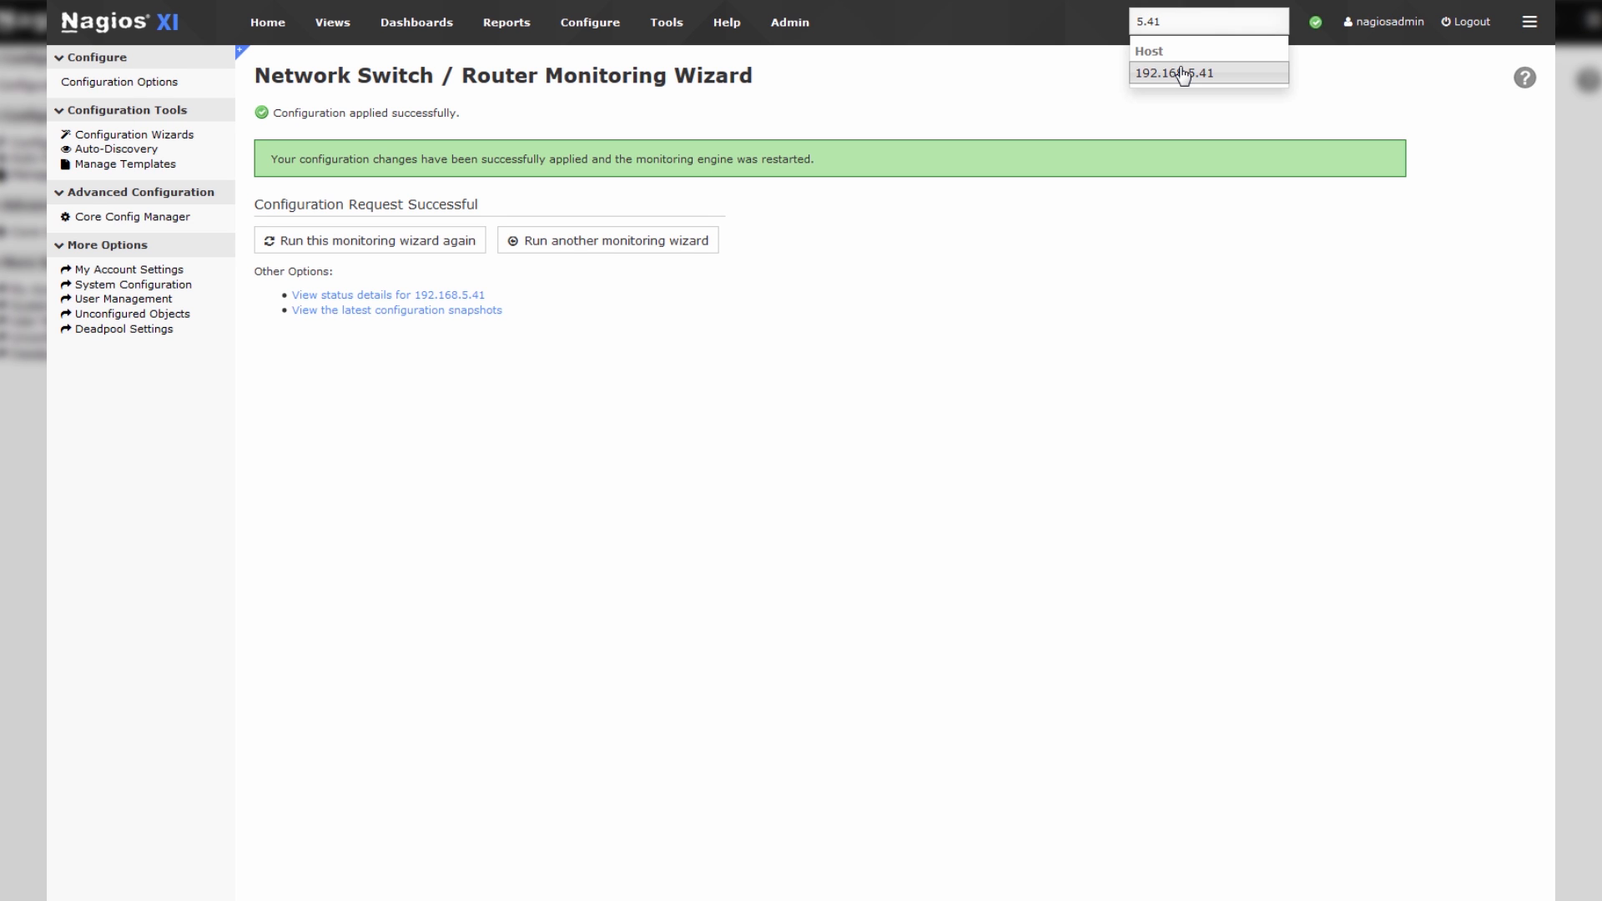
Step: Open host 192.168.5.41's Service Status page and scroll through its 51 services
{"action": "left_click", "coordinate": [388, 294]}
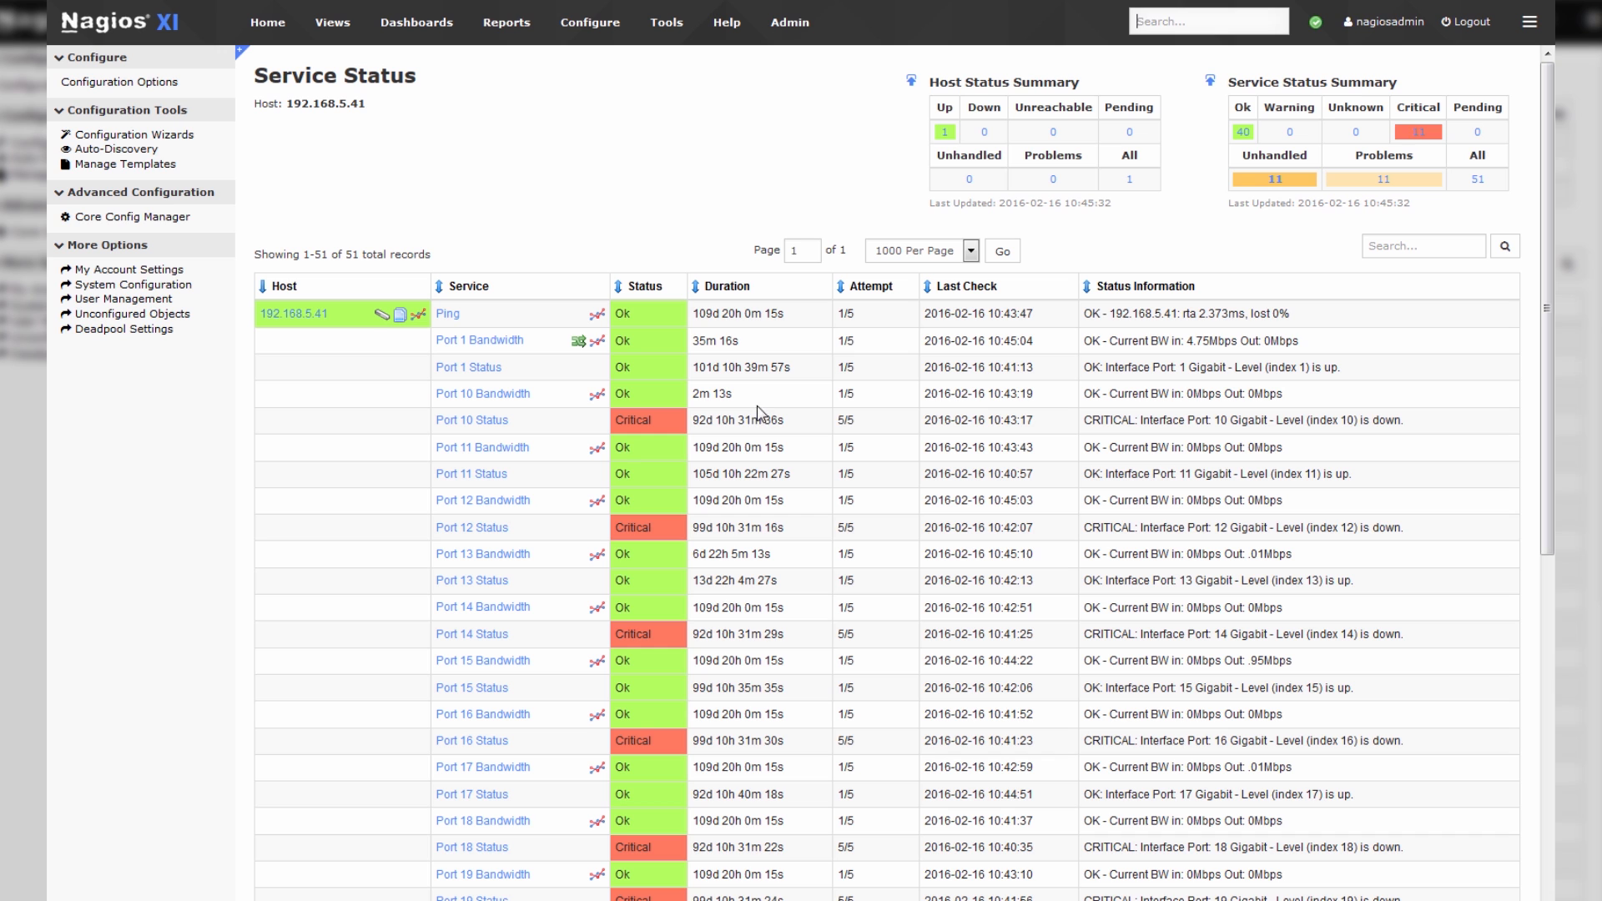
{"action": "mouse_move", "coordinate": [580, 209]}
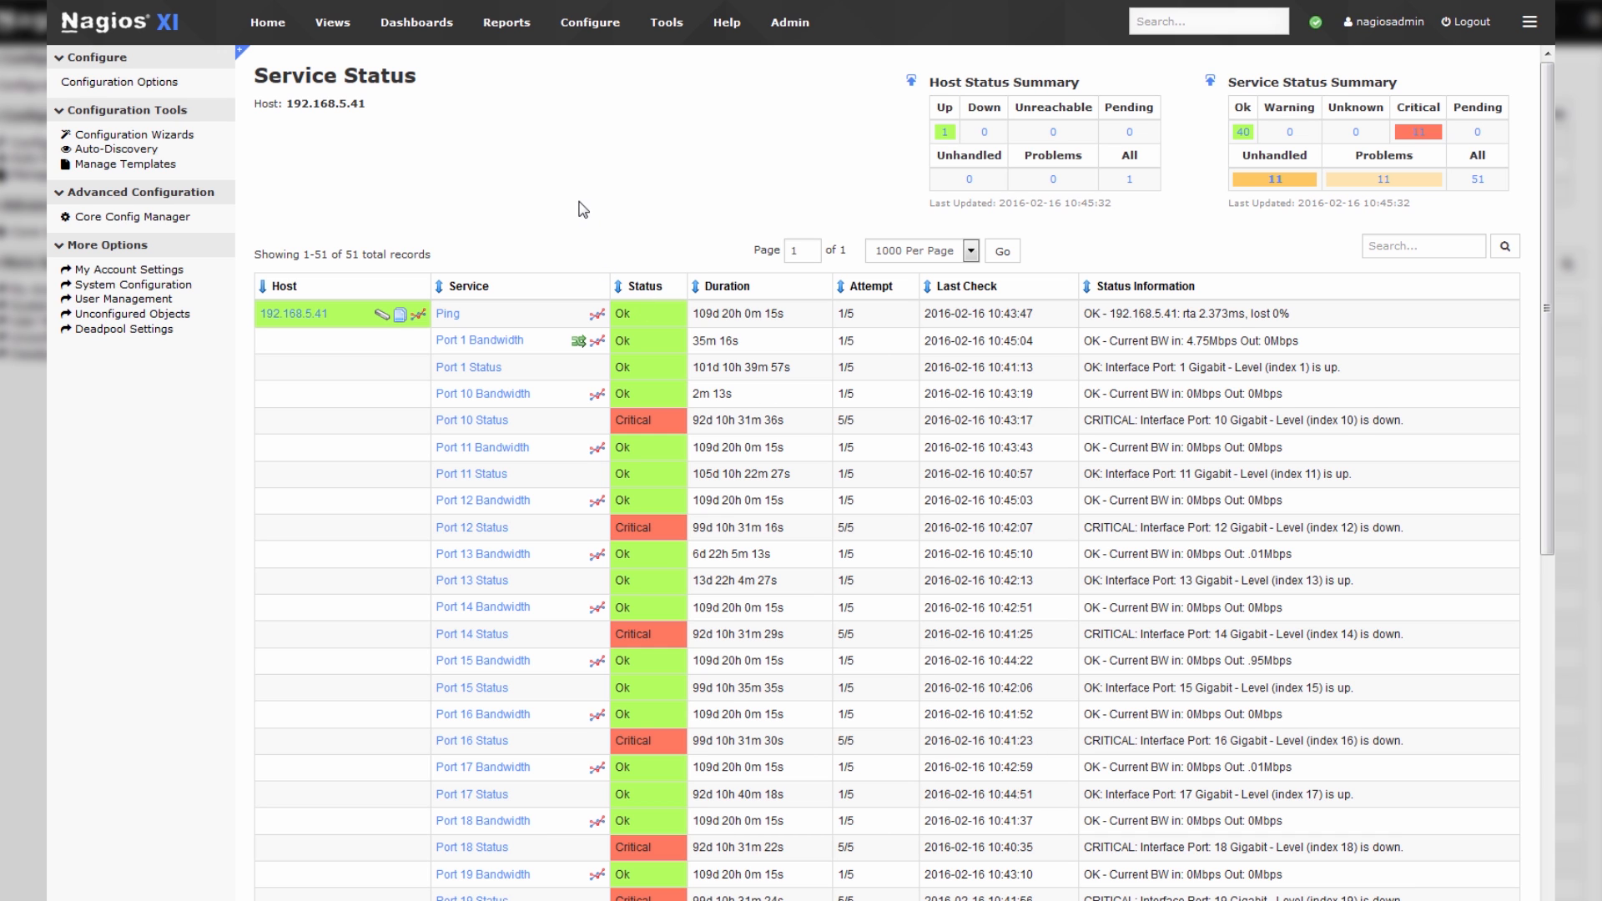
{"action": "mouse_move", "coordinate": [631, 490]}
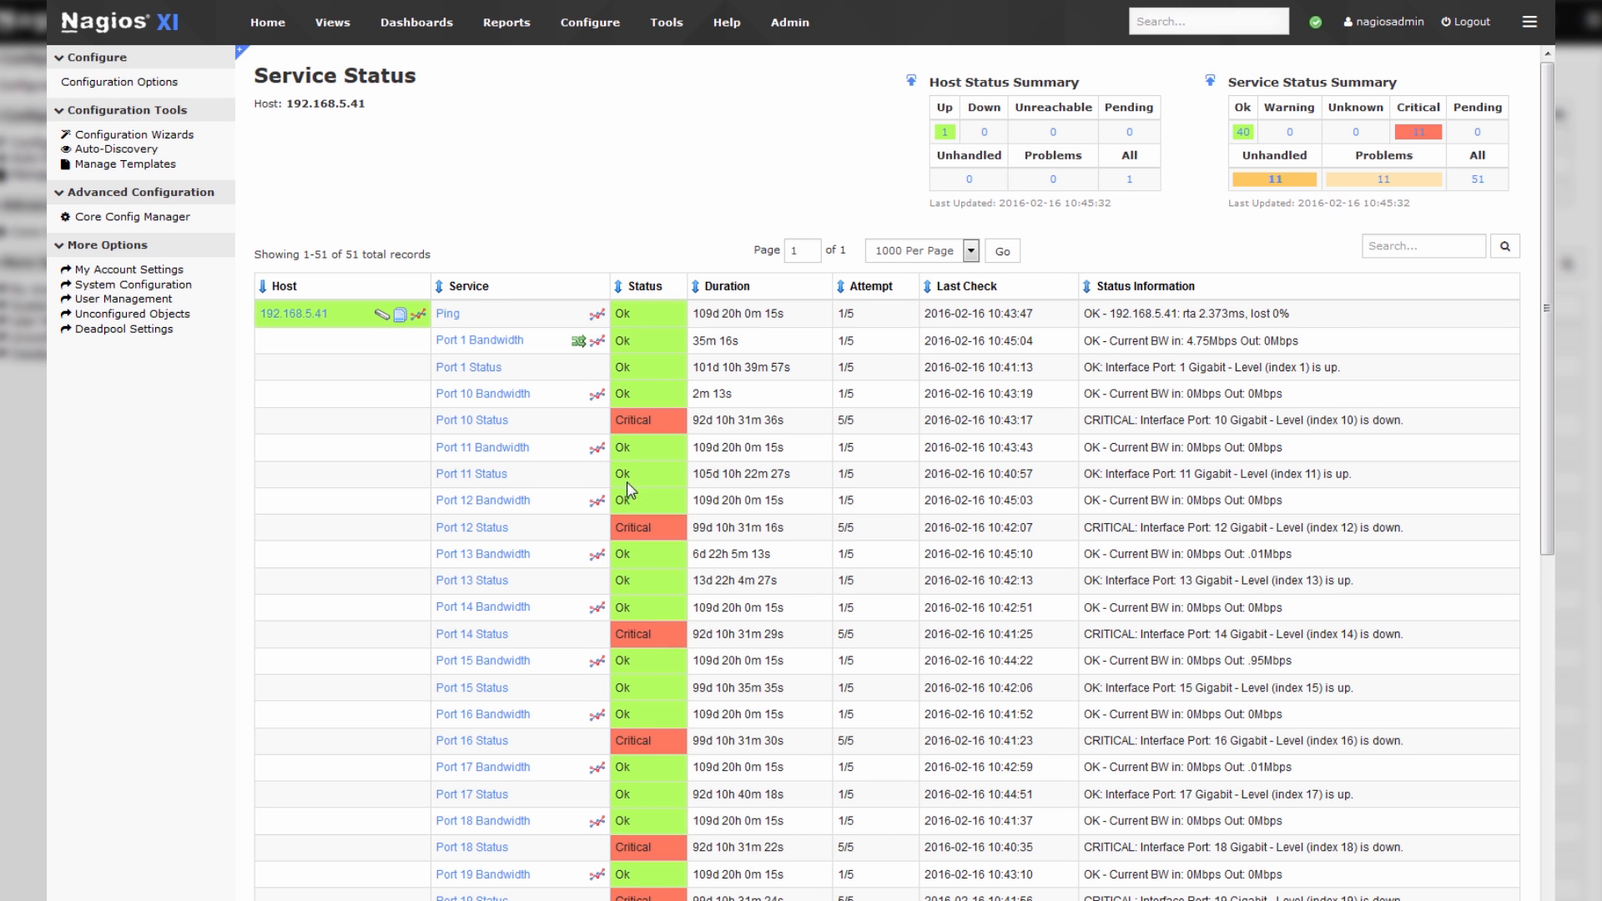
{"action": "scroll", "scroll_direction": "down", "scroll_amount": 3}
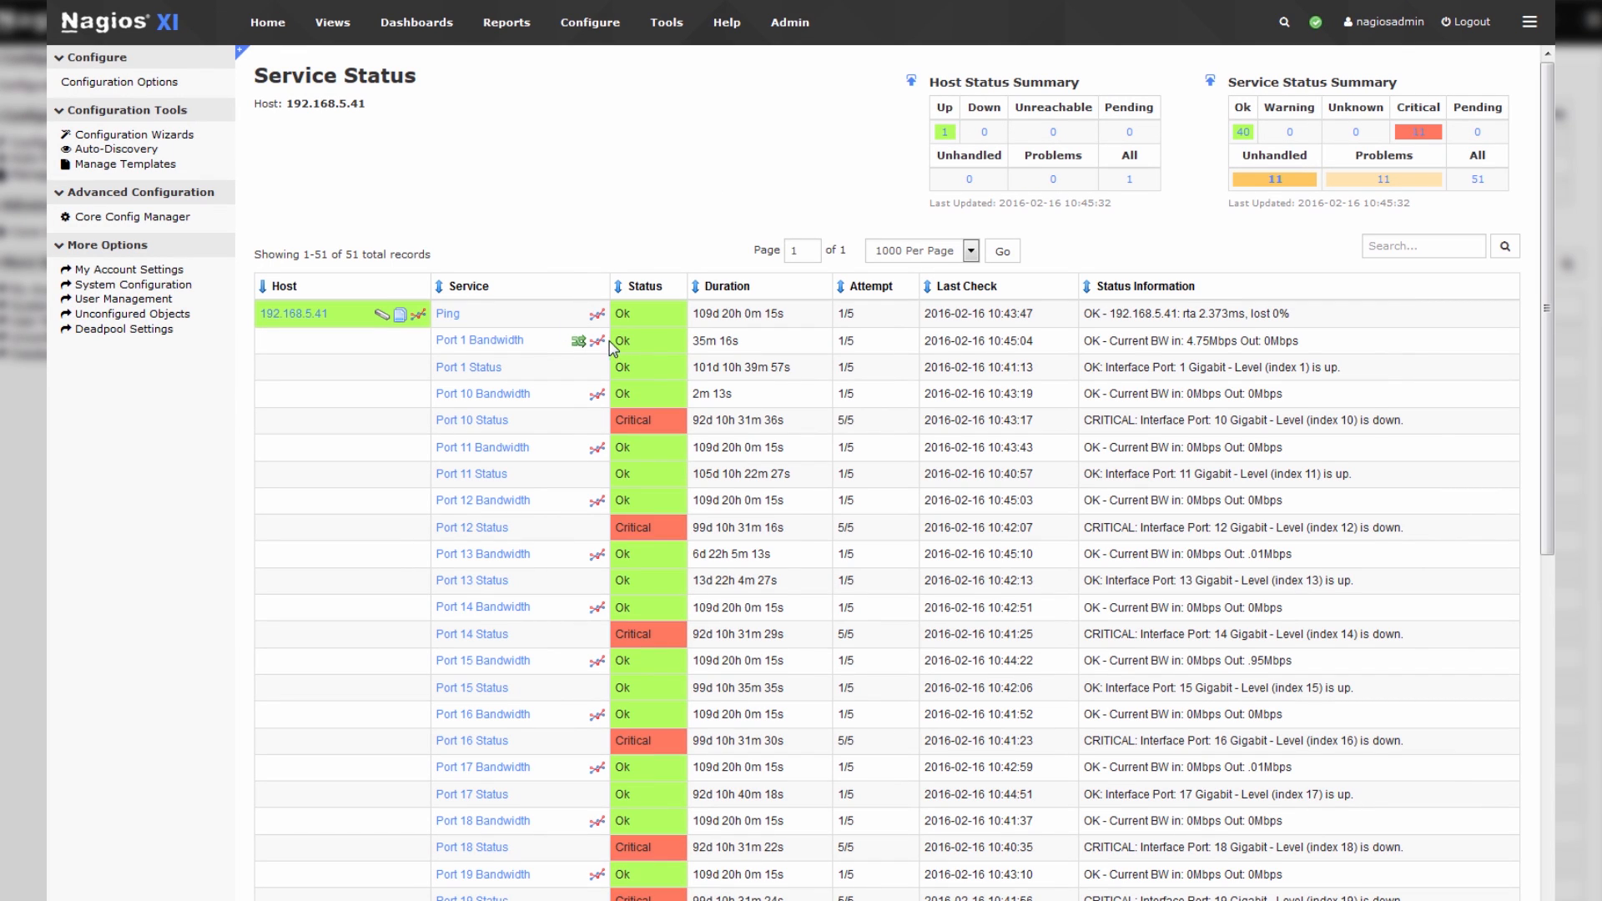
Step: Open the Port 1 Bandwidth graph for 192.168.5.41
{"action": "left_click", "coordinate": [597, 341]}
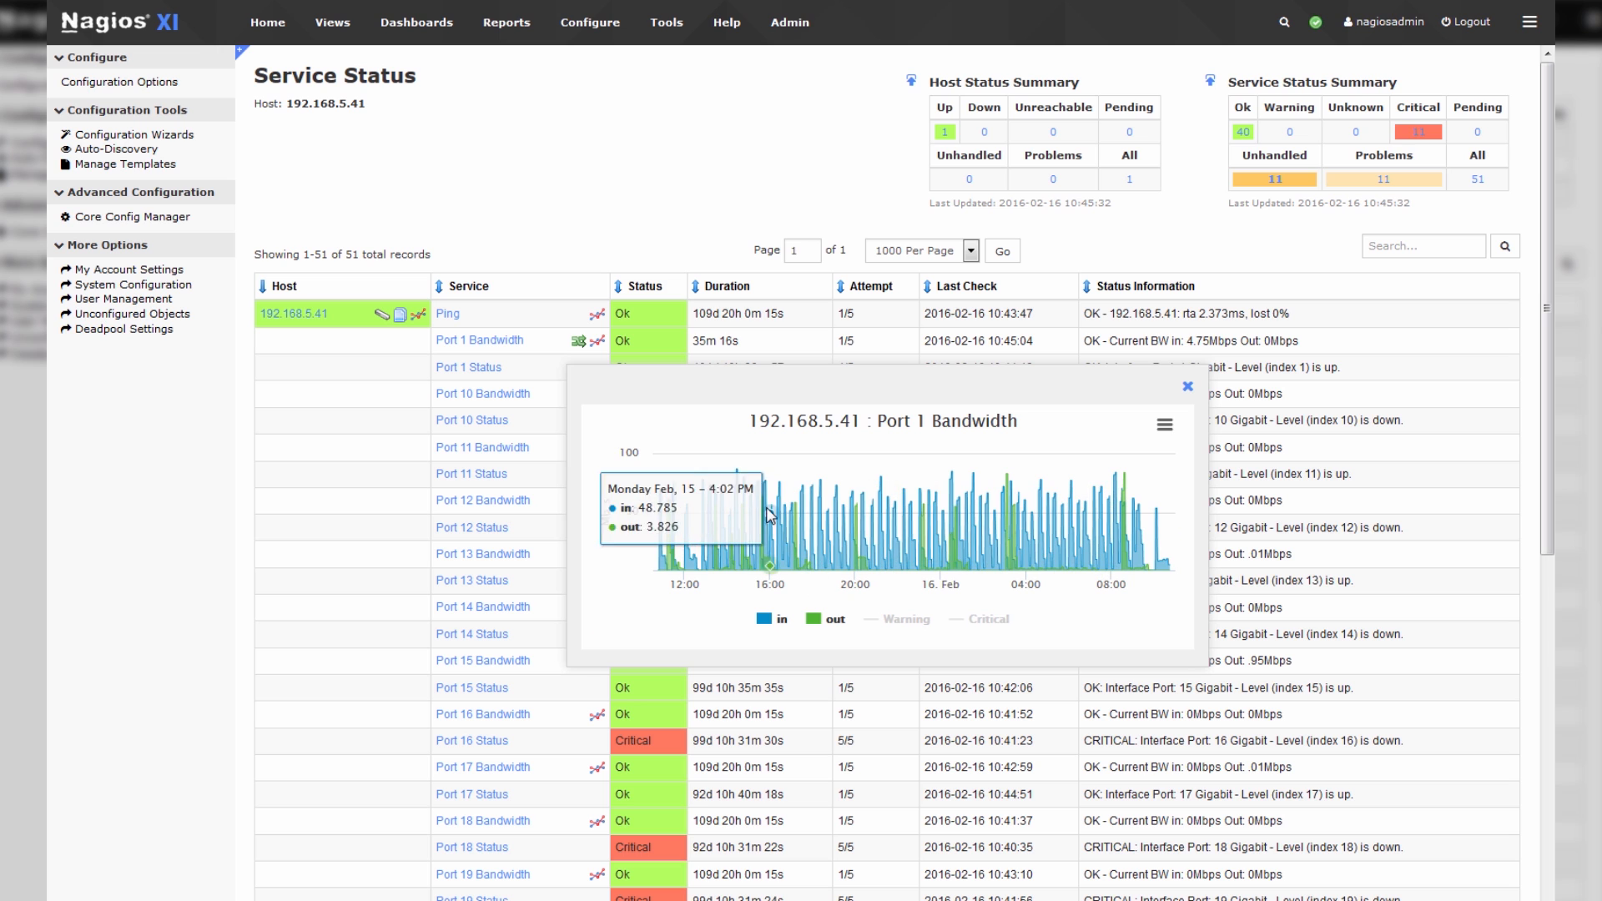
{"action": "mouse_move", "coordinate": [705, 527]}
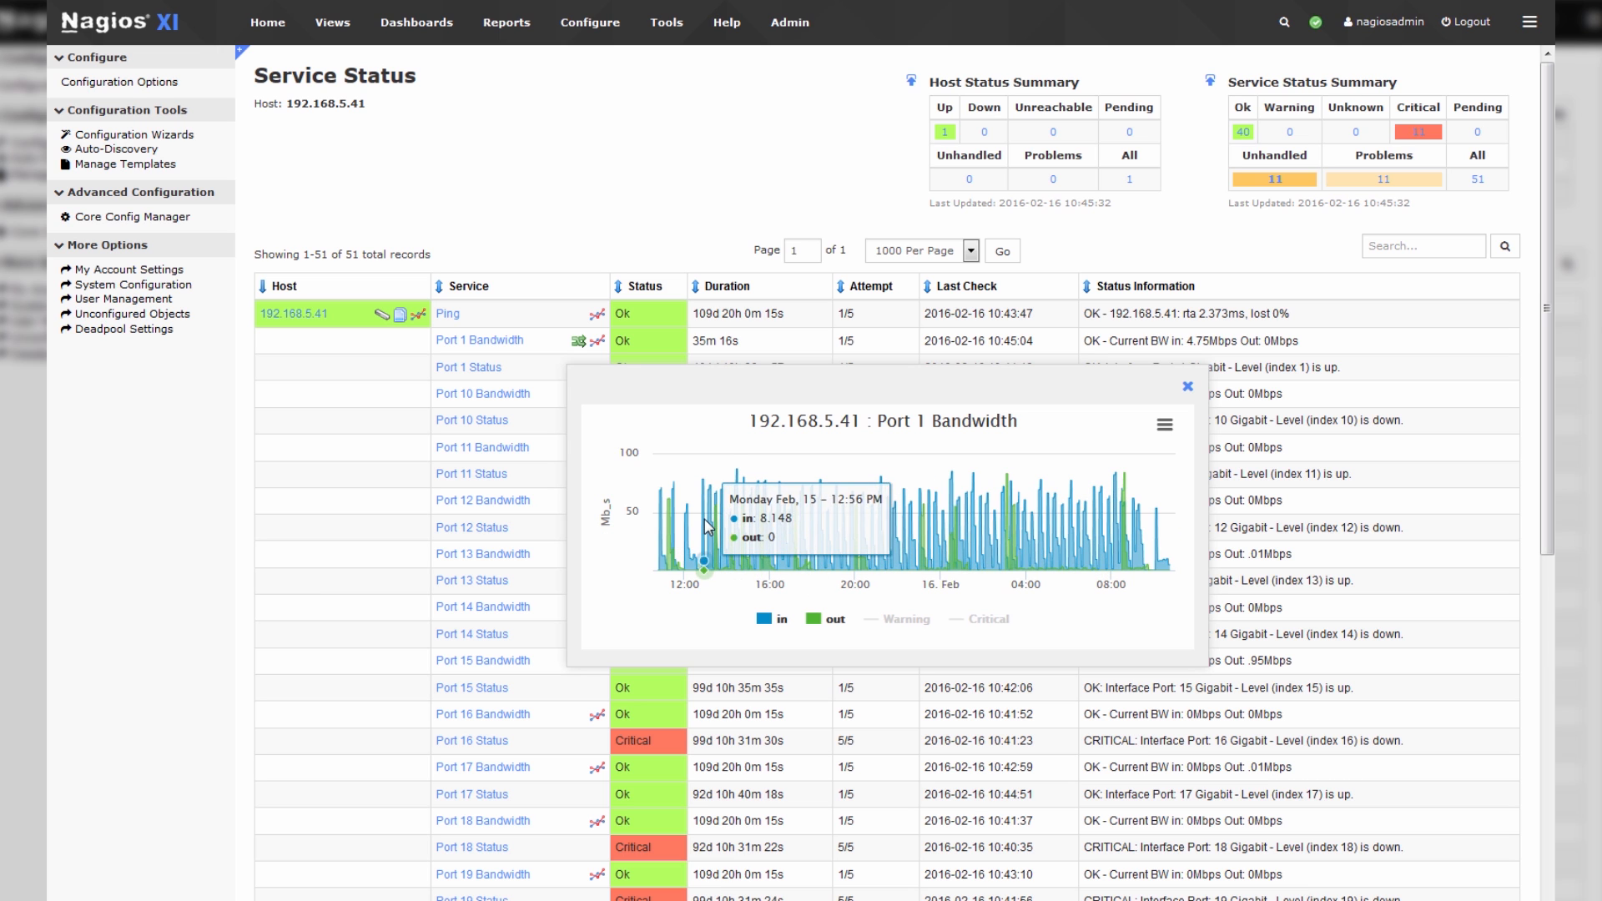
{"action": "mouse_move", "coordinate": [683, 511]}
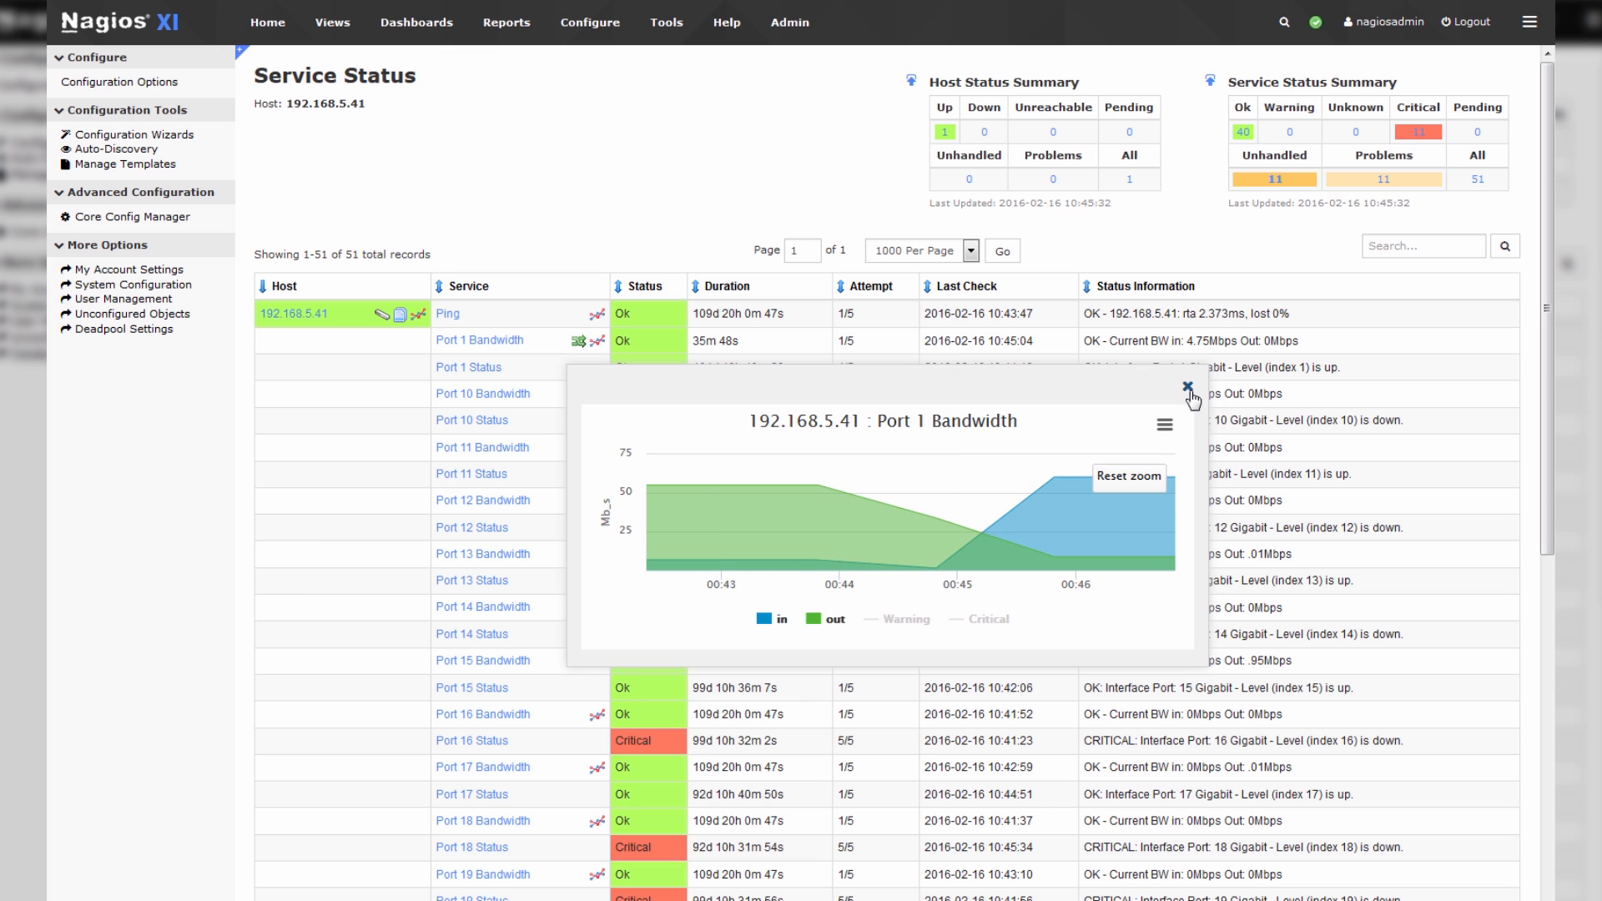
Step: Close the Port 1 Bandwidth graph and scroll to the later port services
{"action": "left_click", "coordinate": [1187, 389]}
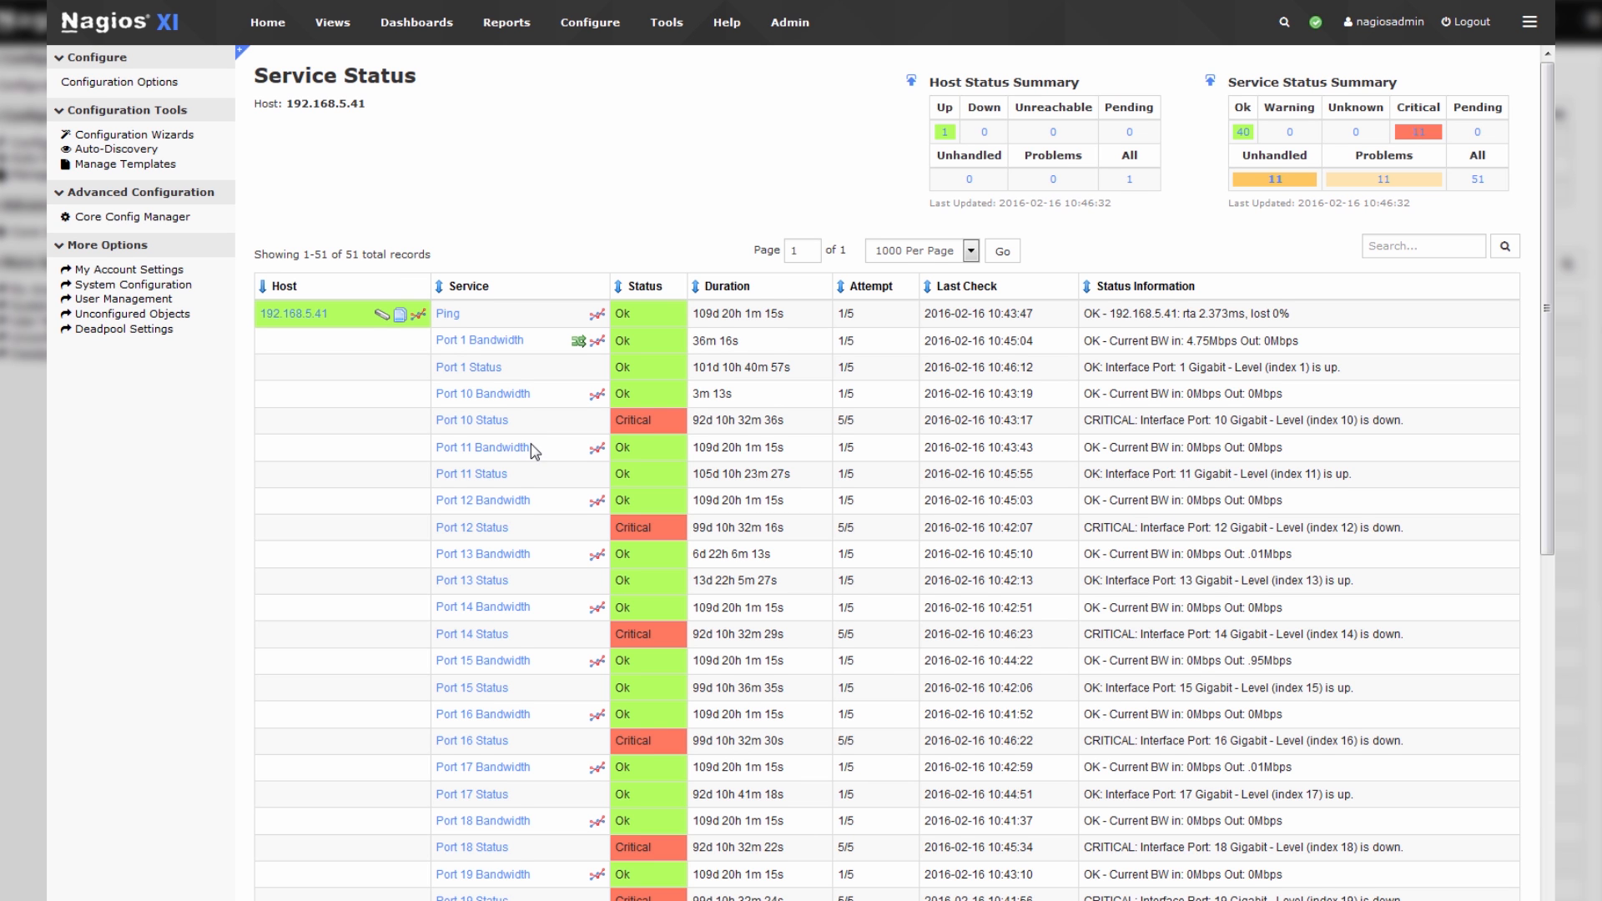
{"action": "scroll", "scroll_direction": "down", "scroll_amount": 3}
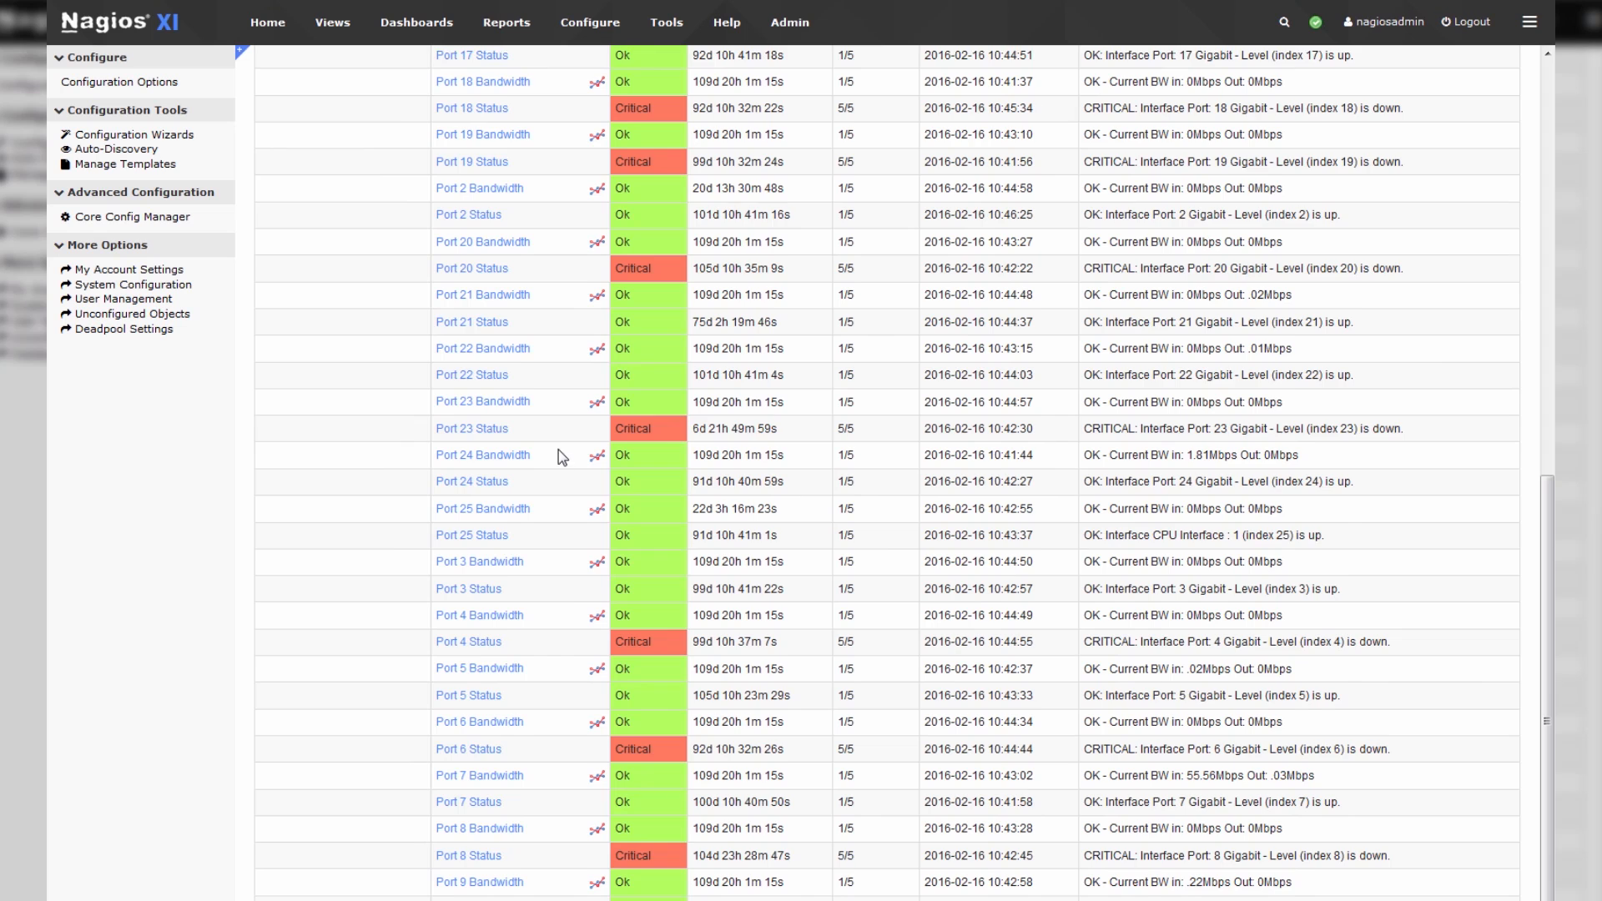